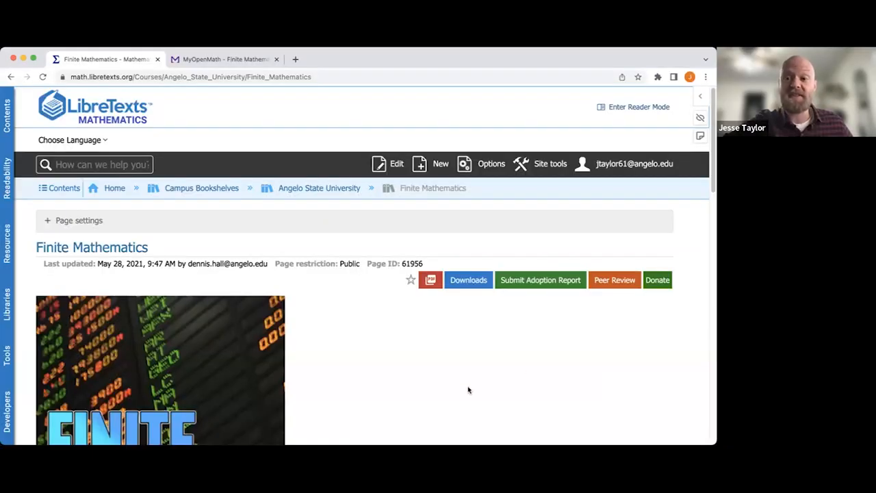
mouse_move(449, 386)
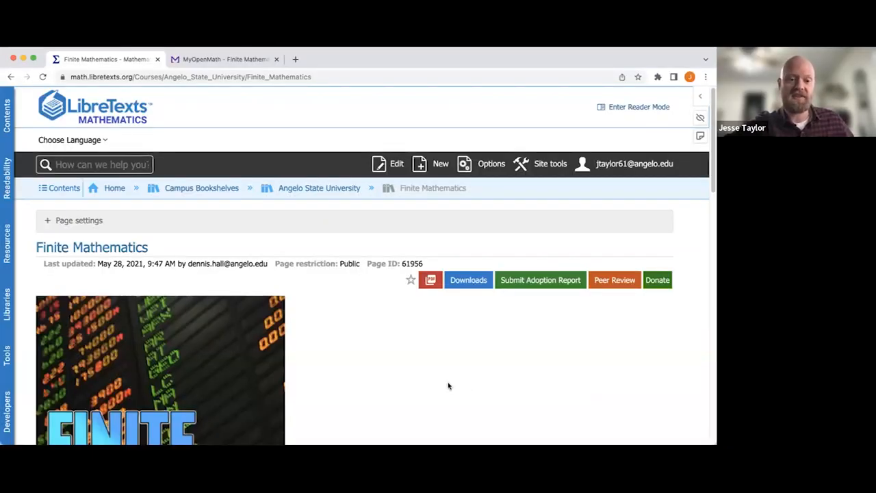
Step: Open the Algebra Essentials chapter and its 1.4 Polynomials section
scroll("down", 3)
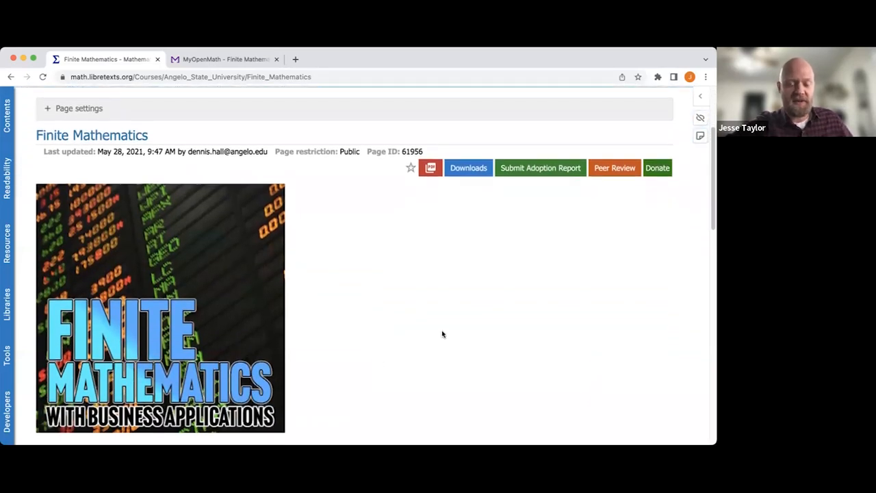
scroll("down", 3)
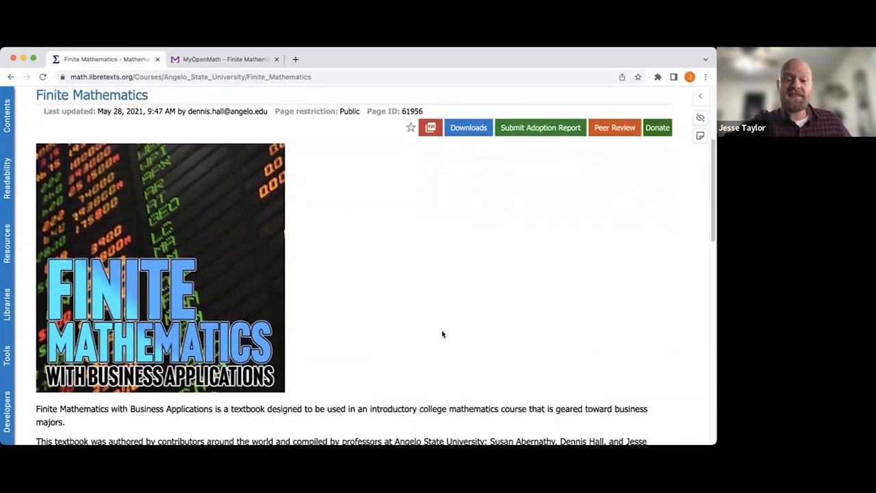
scroll("down", 3)
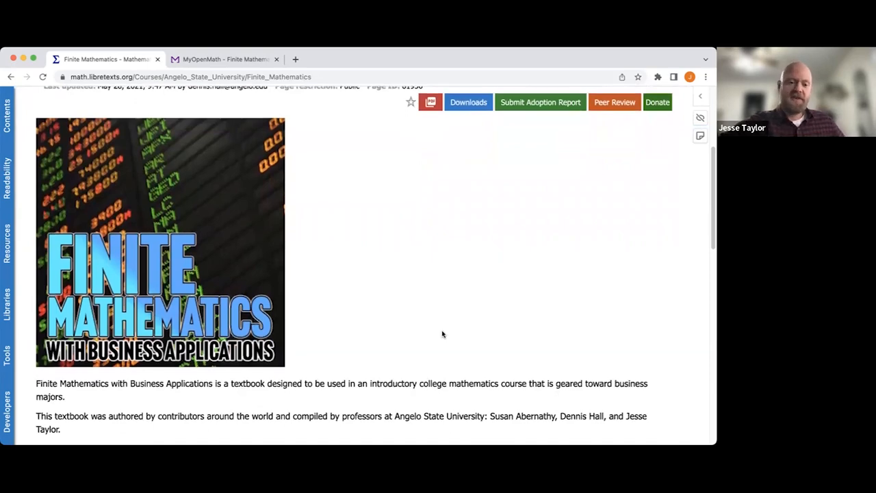
scroll("down", 3)
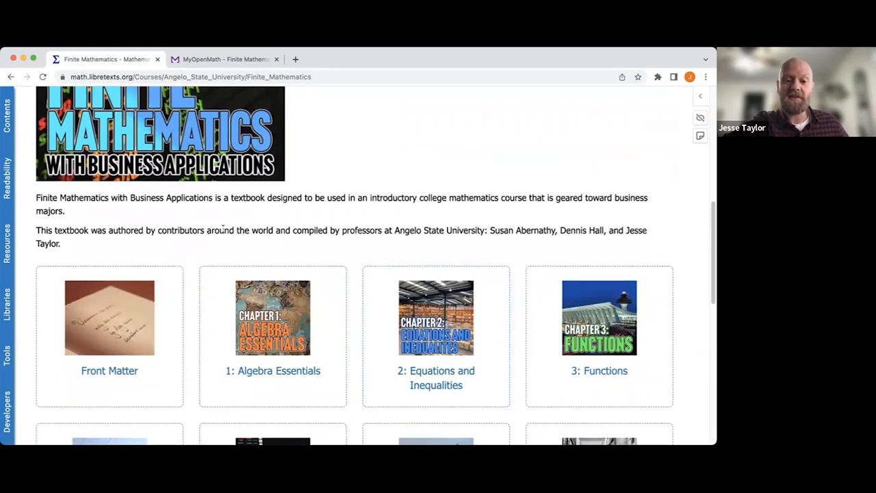
mouse_move(479, 256)
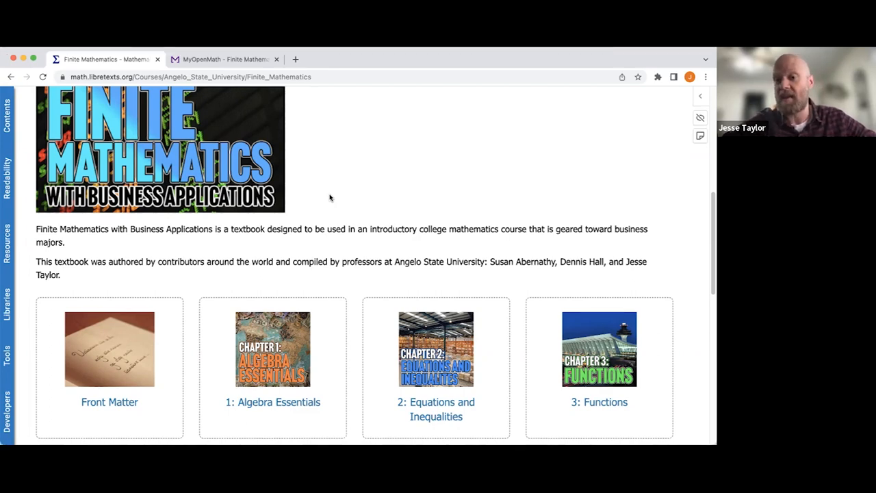
scroll("down", 3)
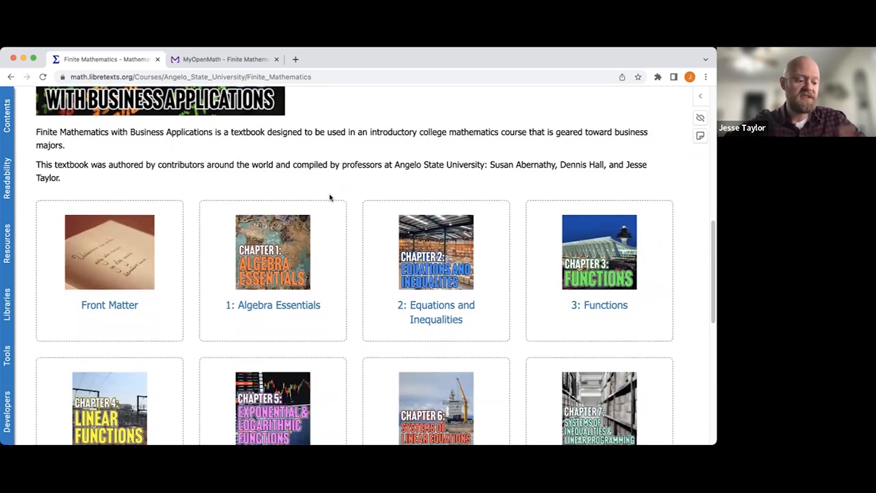
scroll("down", 3)
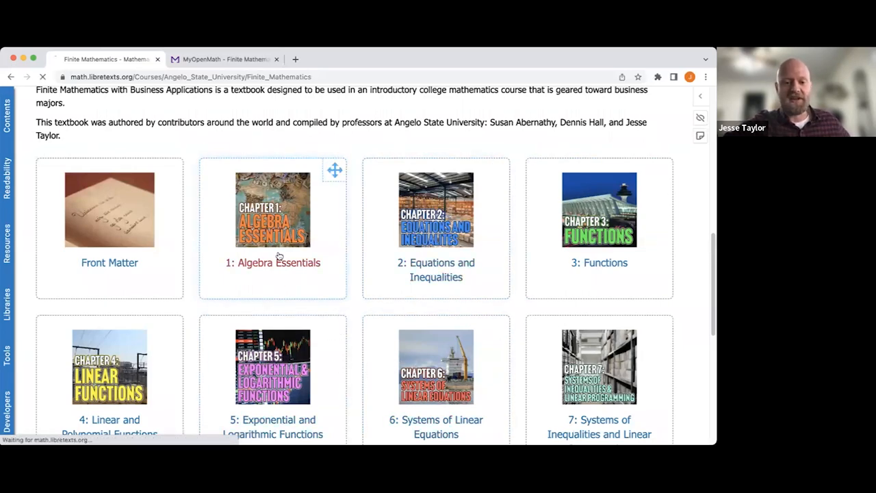
left_click(273, 263)
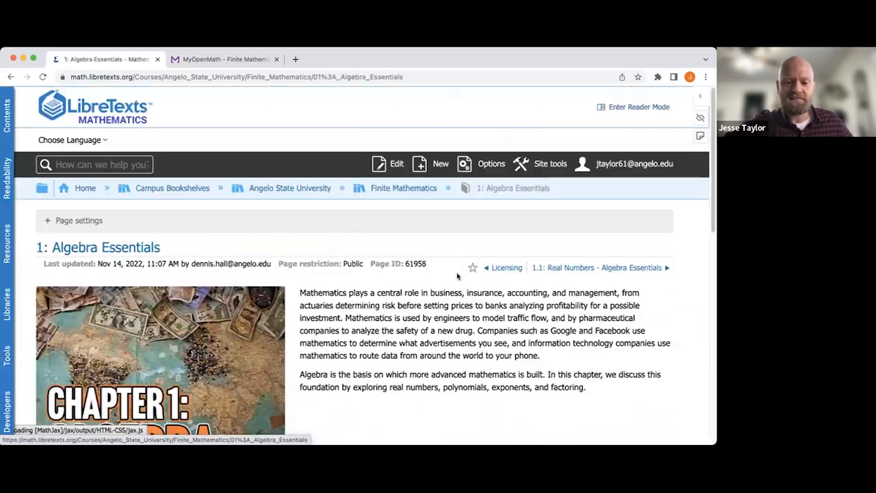
scroll("down", 3)
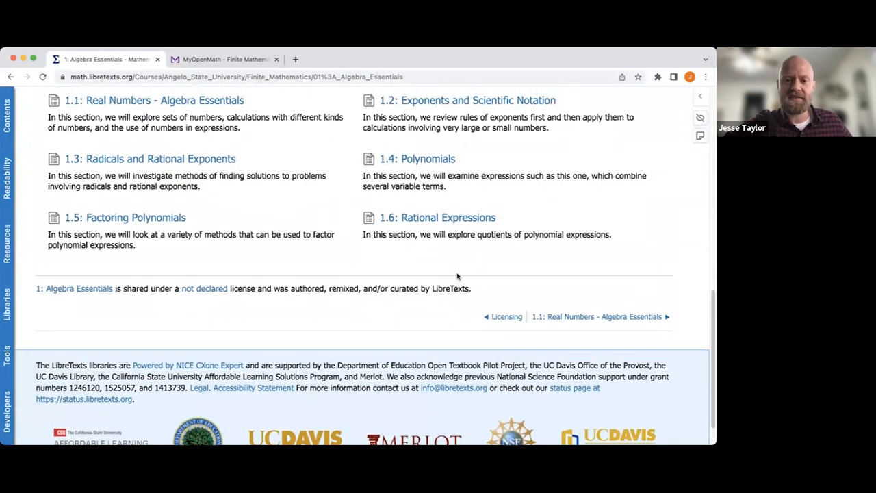
left_click(416, 265)
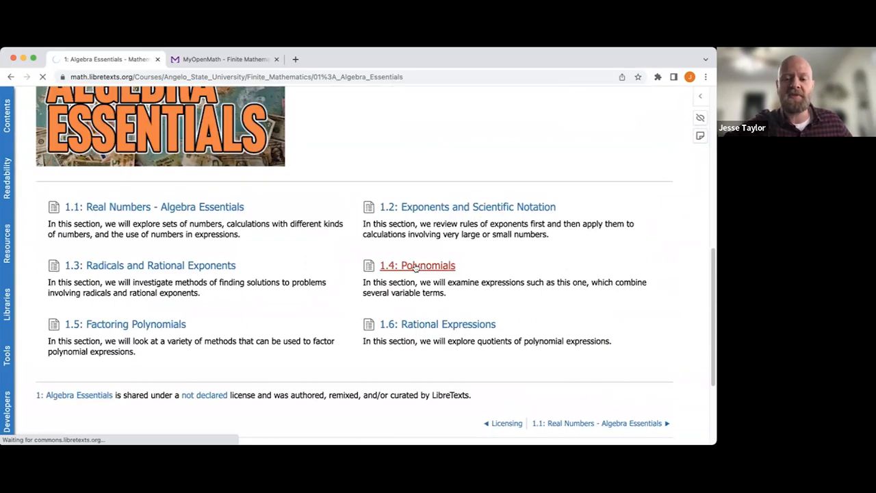
left_click(416, 265)
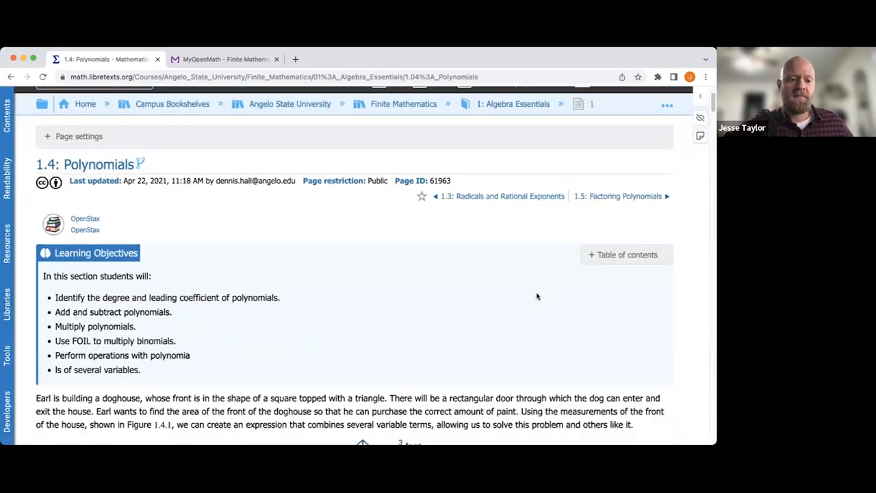
Step: Scroll to Exercise 1.4.1 and reveal its answer
scroll("down", 3)
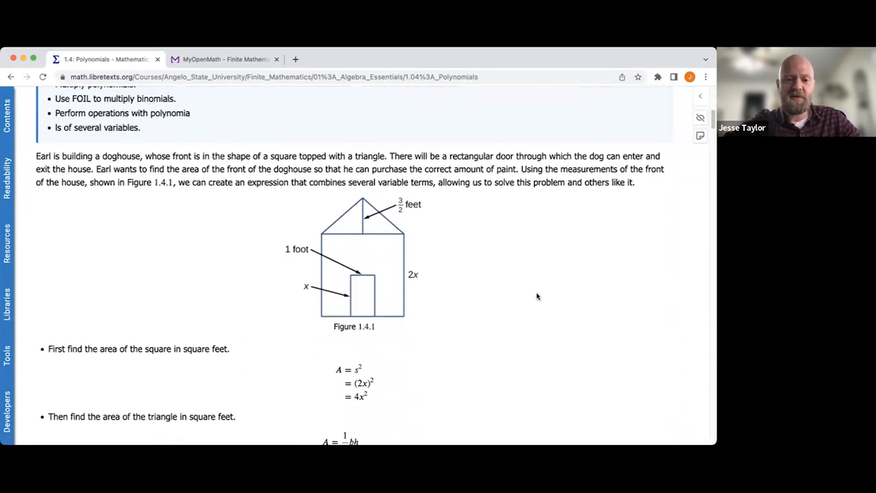
scroll("down", 3)
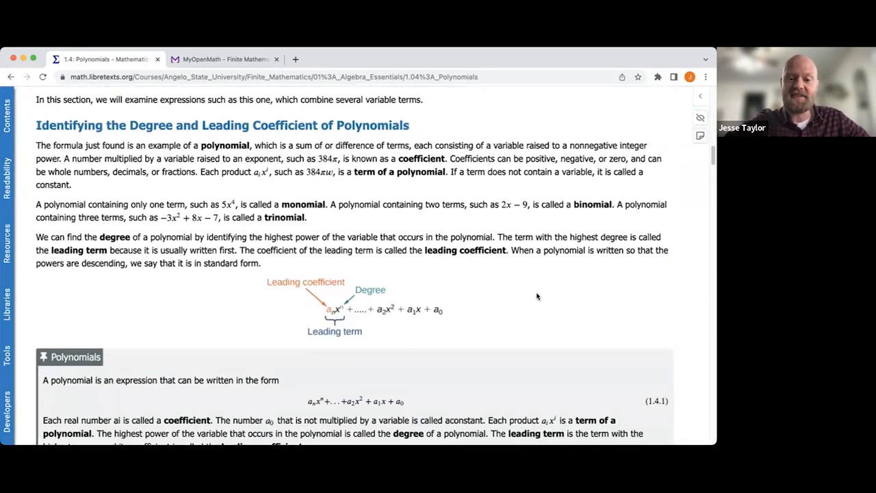
scroll("down", 3)
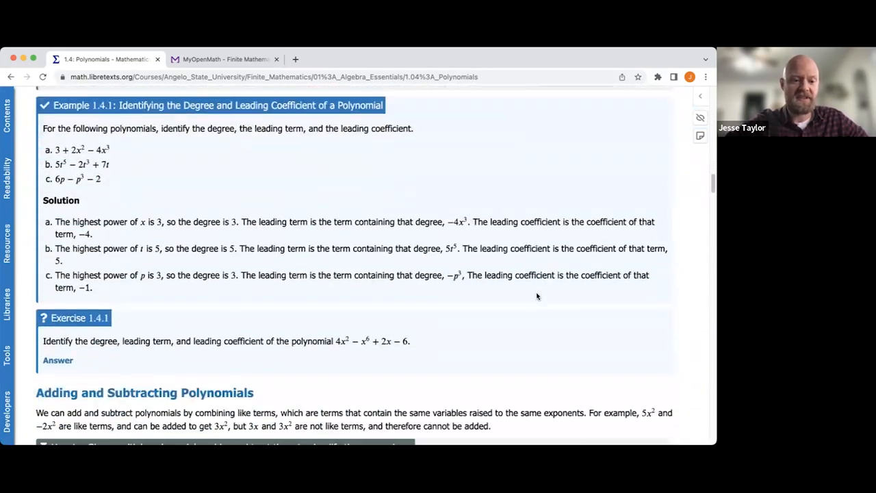
scroll("down", 3)
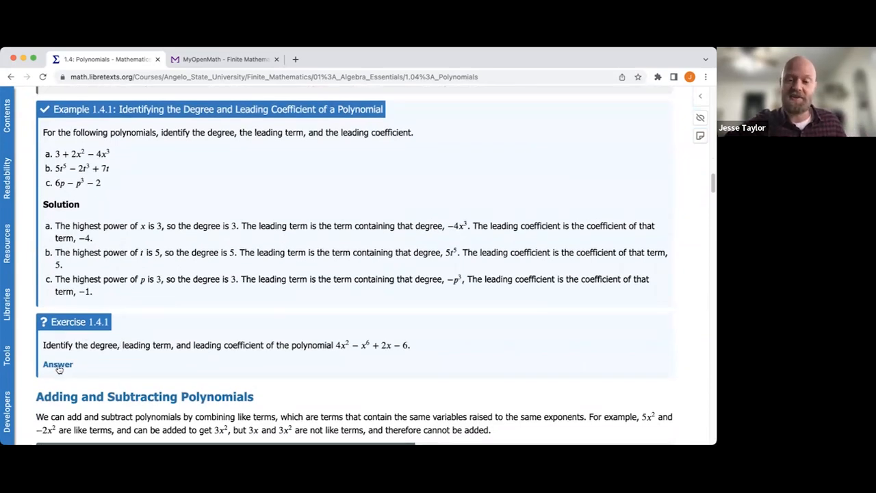
left_click(57, 364)
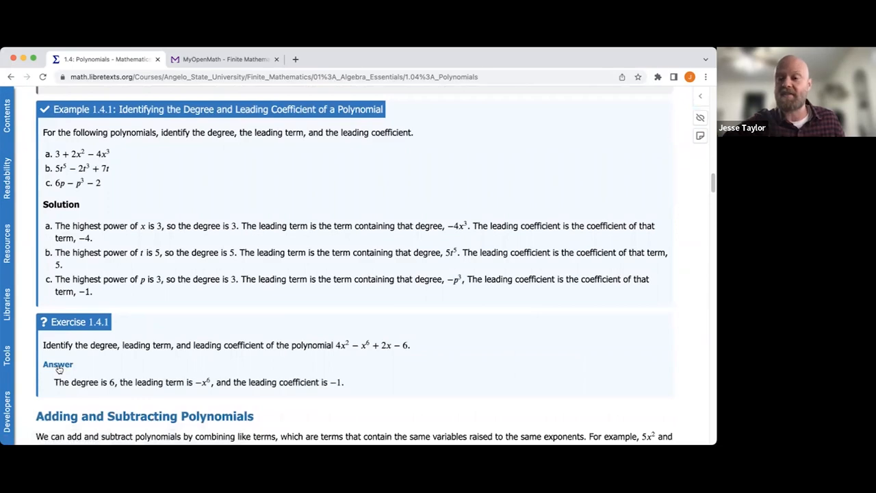
left_click(58, 364)
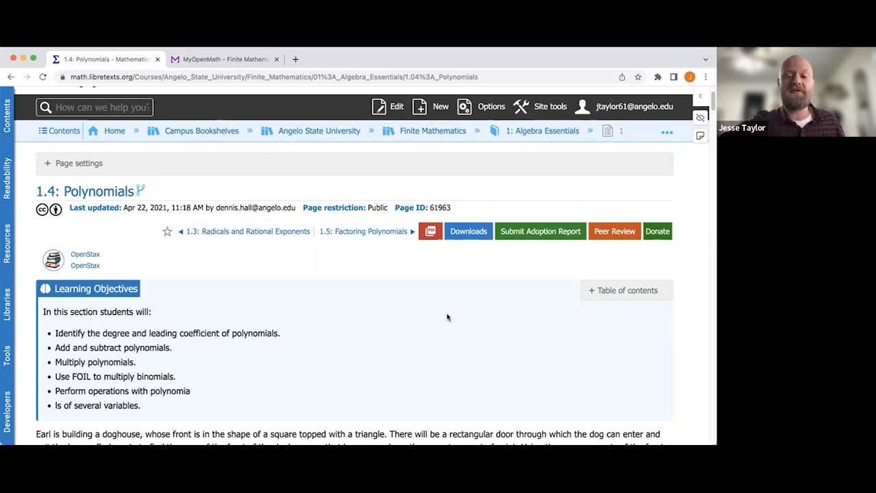
mouse_move(367, 267)
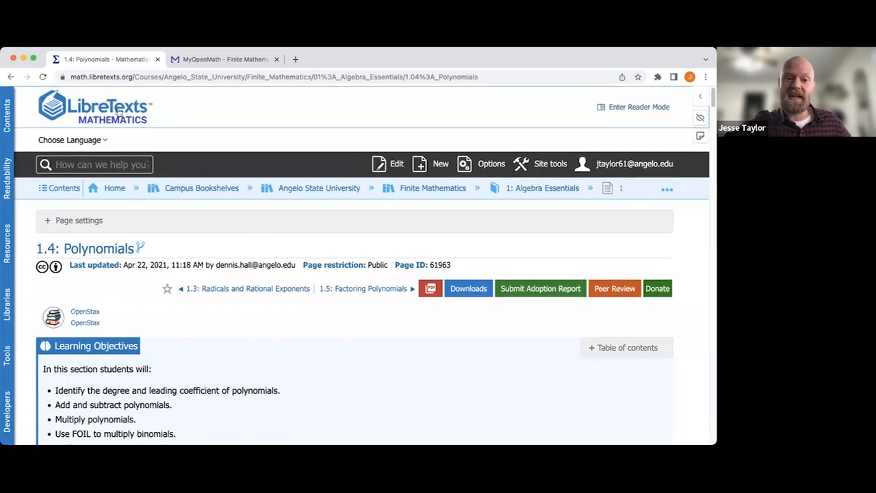
mouse_move(312, 329)
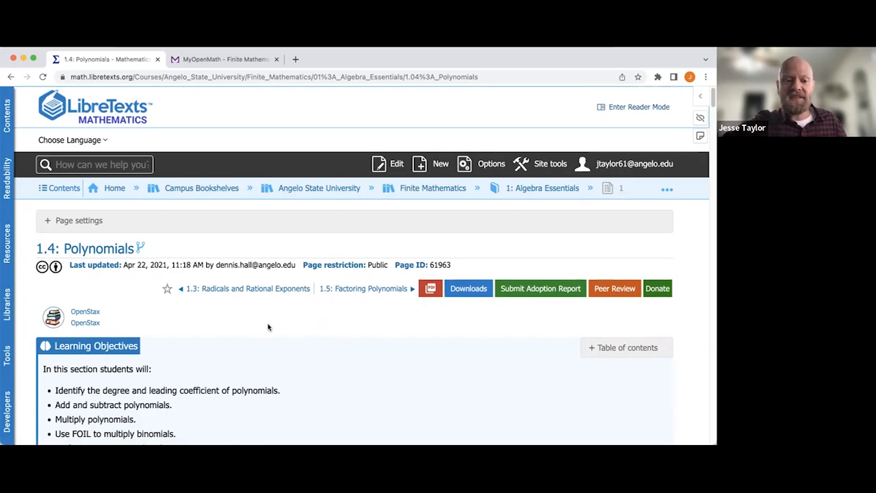
scroll("down", 3)
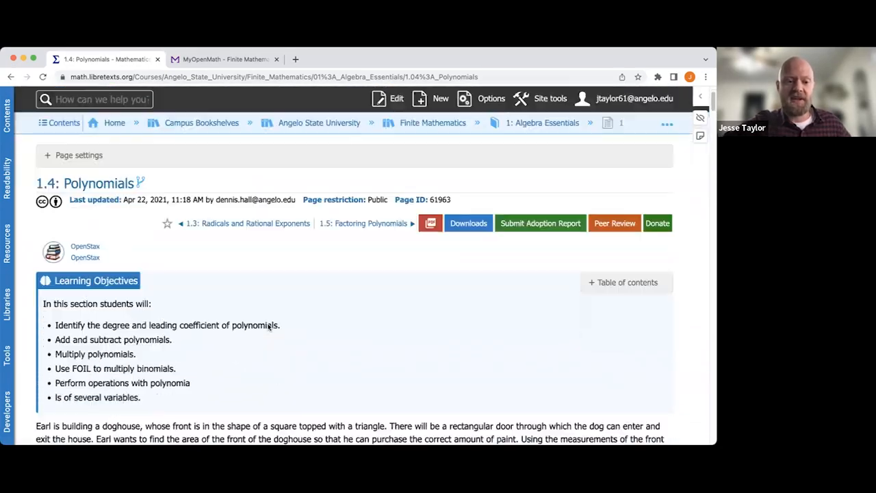
scroll("down", 3)
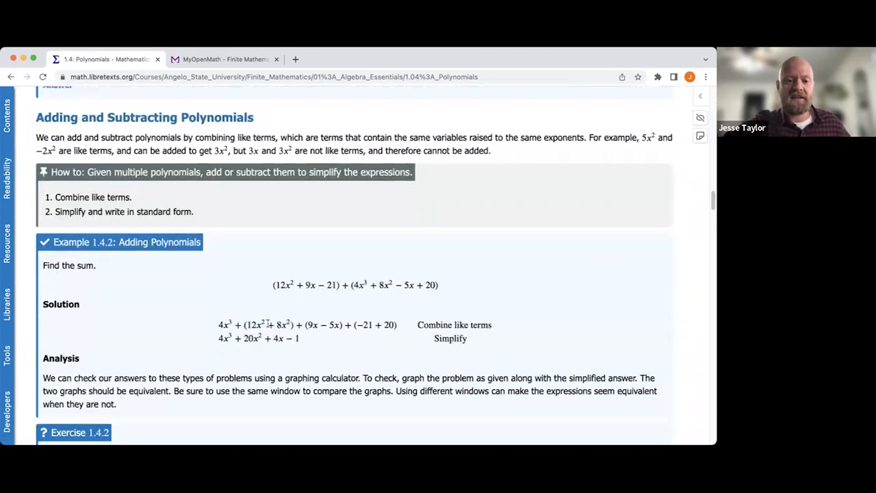
scroll("down", 3)
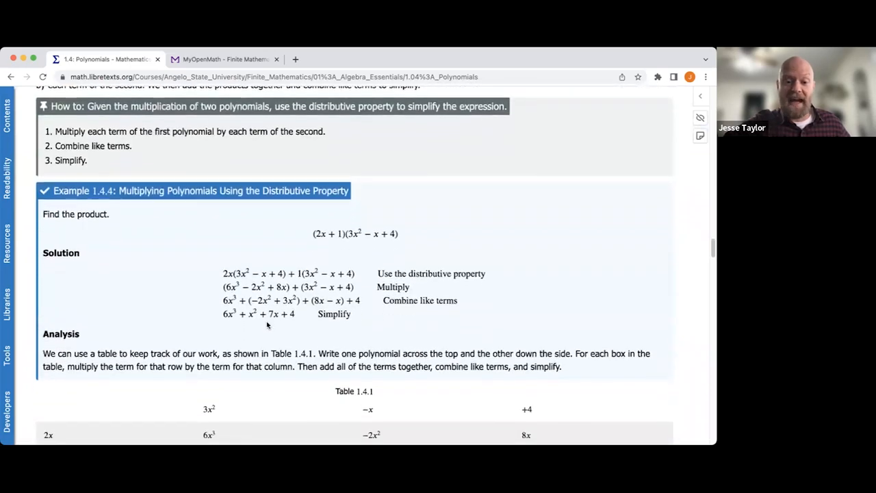
scroll("down", 3)
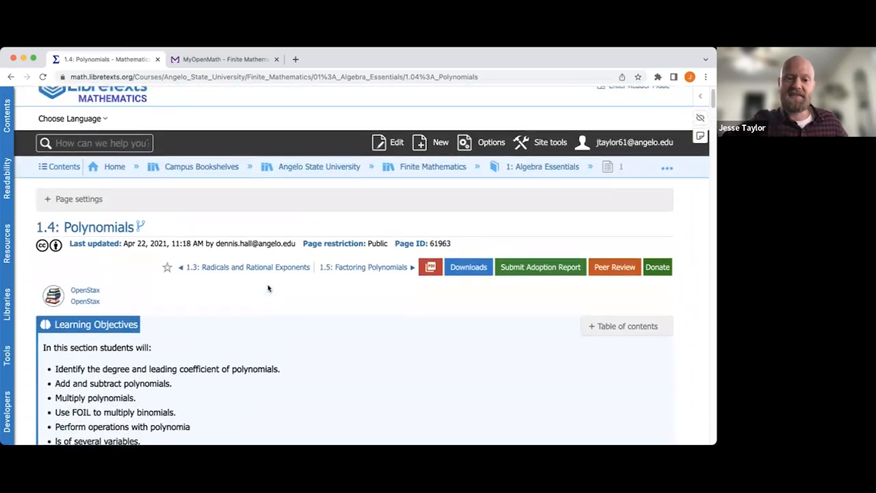
mouse_move(246, 287)
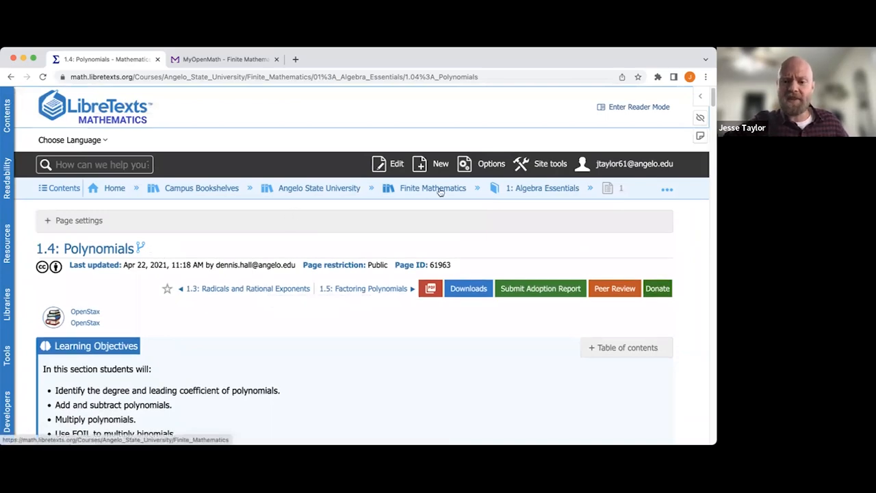
Step: Open Front Matter > Information for Instructors and scroll to the MyOpenMath homework course ID 111033
left_click(432, 187)
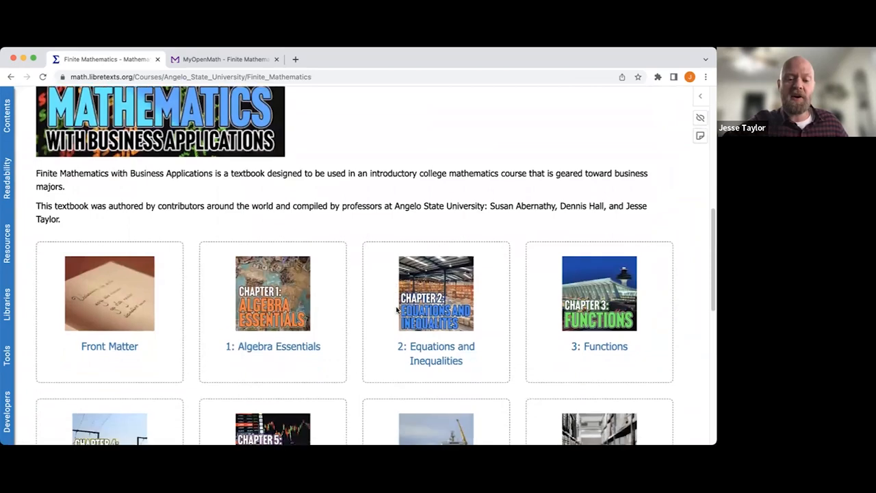
scroll("down", 3)
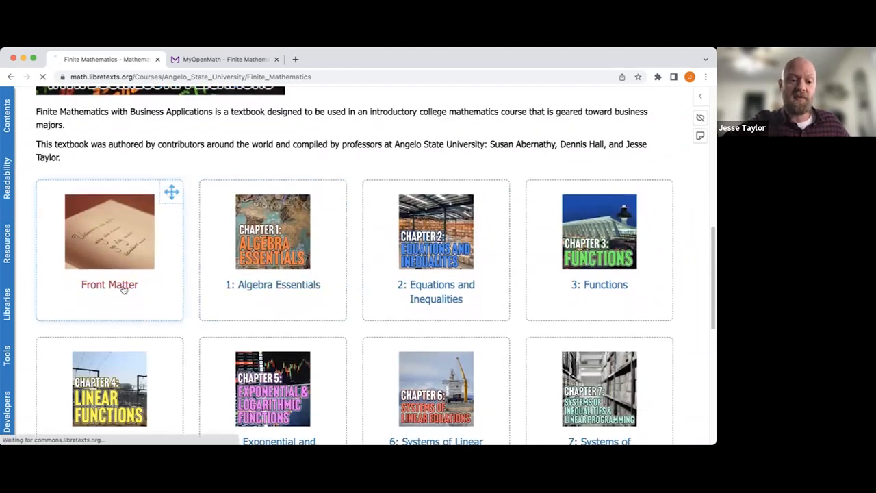
left_click(110, 283)
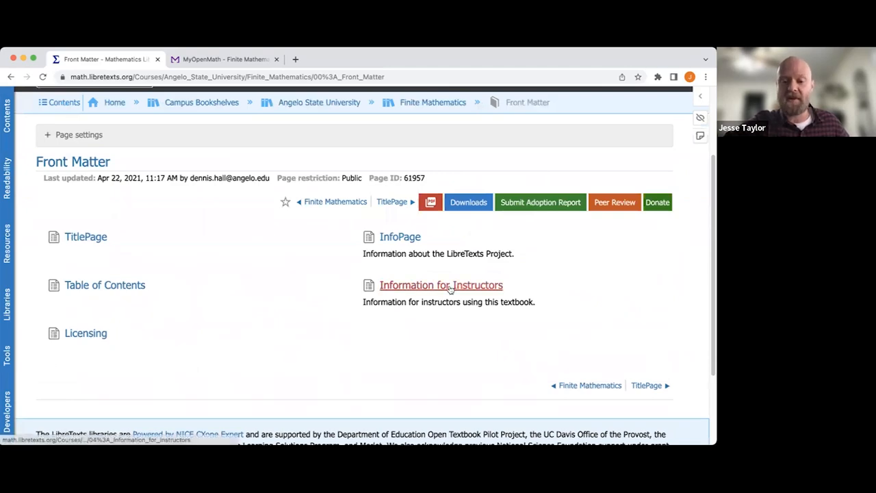
left_click(441, 284)
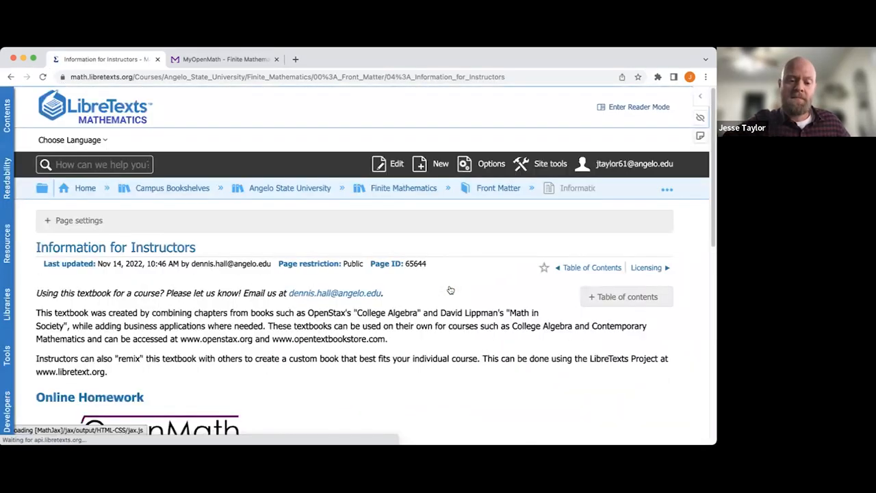
scroll("down", 3)
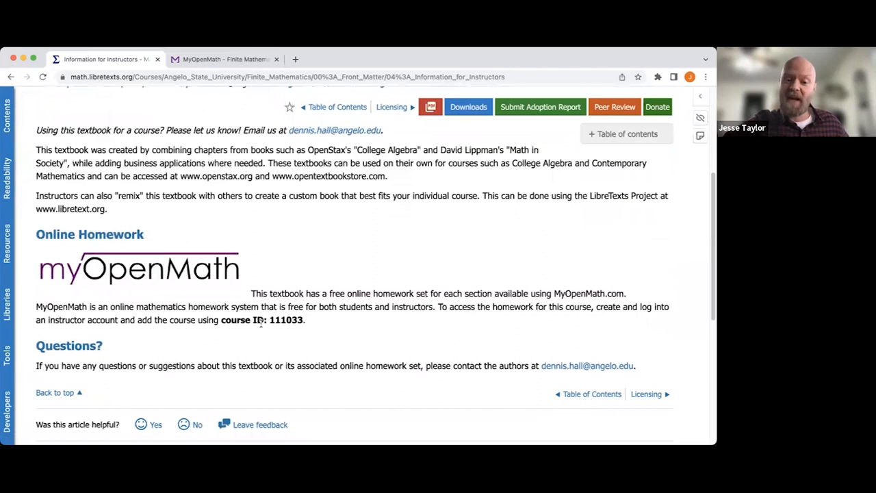
mouse_move(309, 326)
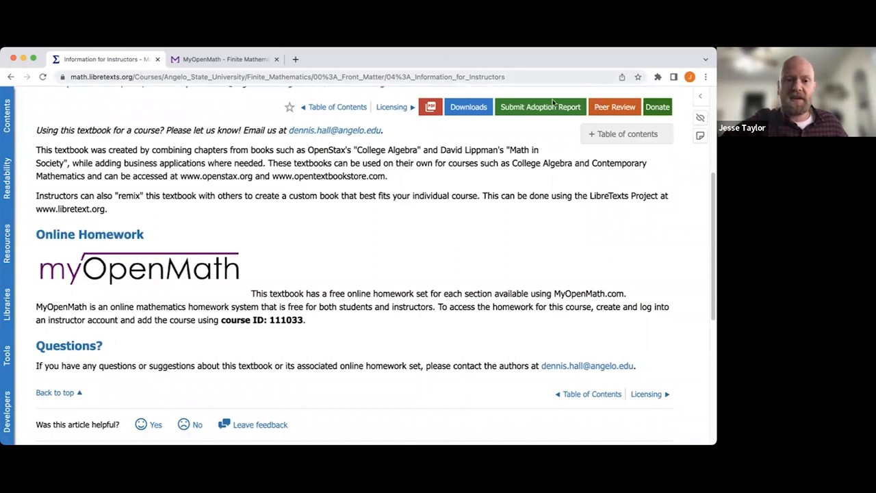
Step: Switch to the MyOpenMath Finite Mathematics OER HW course and scroll to the Chapter 4 sections
left_click(222, 59)
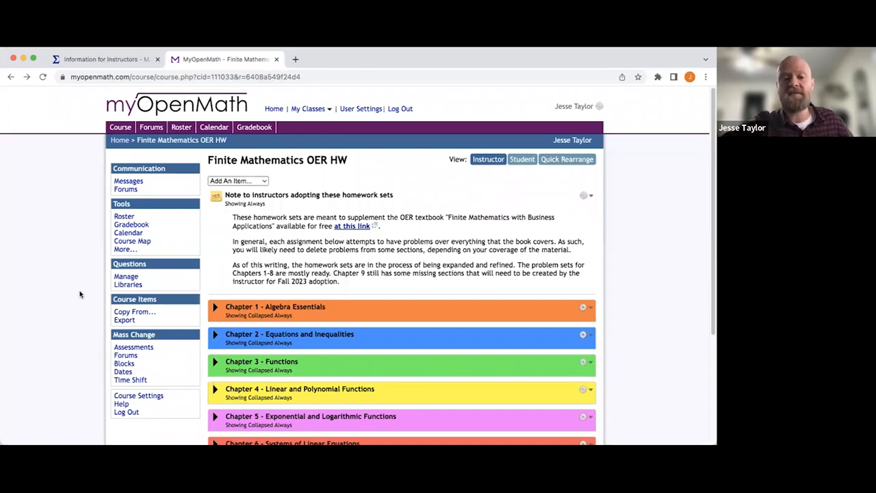
scroll("down", 3)
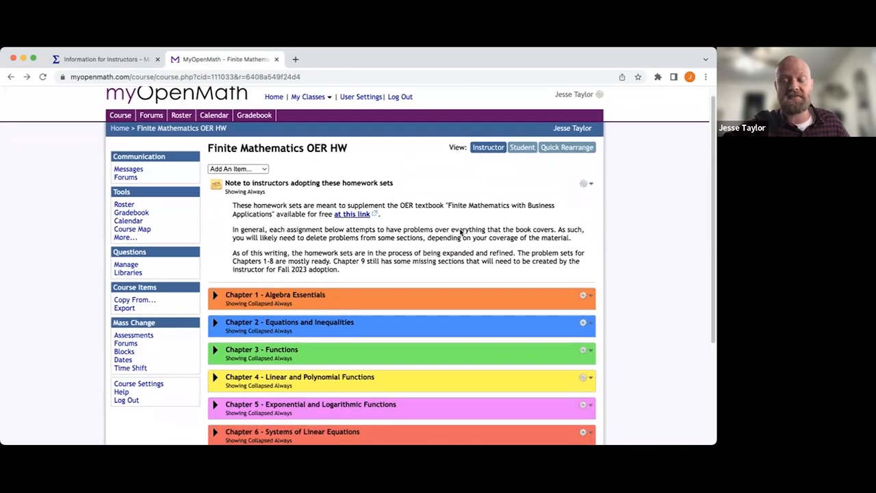
scroll("down", 3)
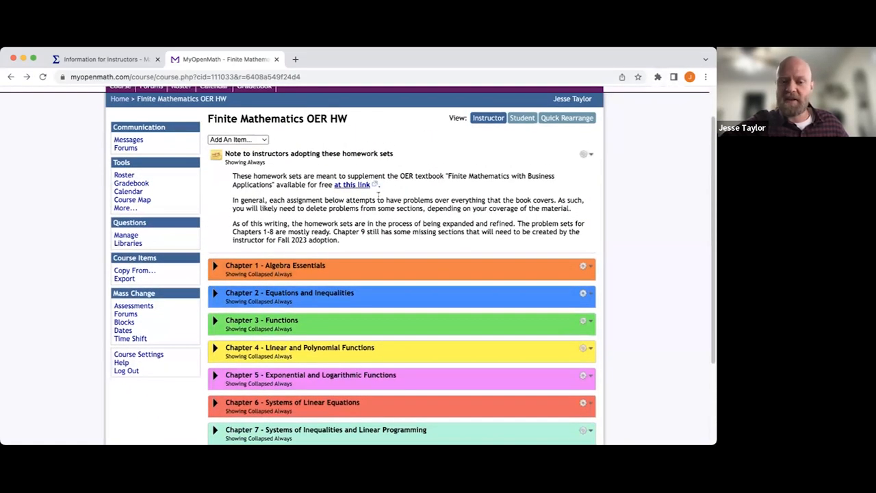
mouse_move(411, 194)
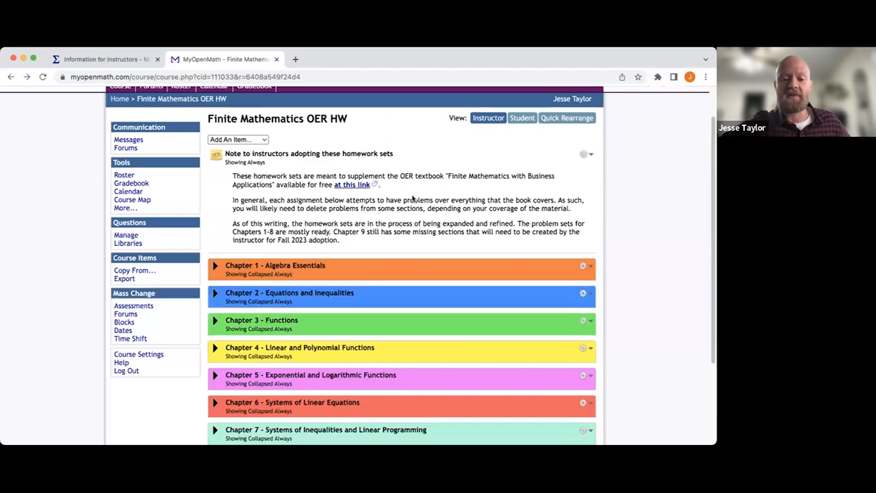
scroll("down", 3)
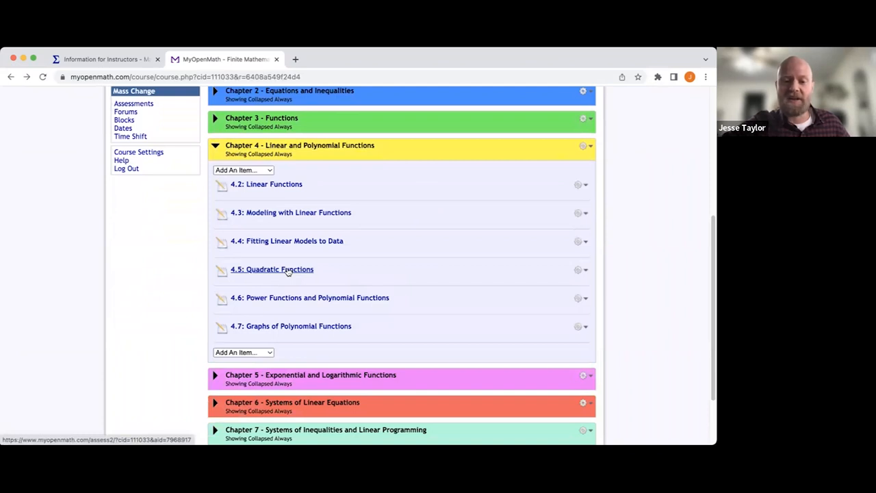
Step: Preview the 4.5: Quadratic Functions assessment's parabola and quadratic questions
left_click(271, 268)
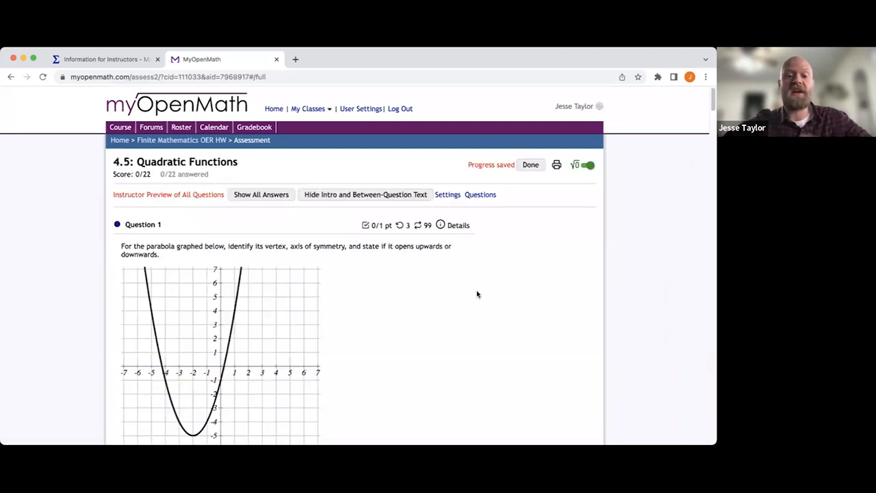
scroll("down", 3)
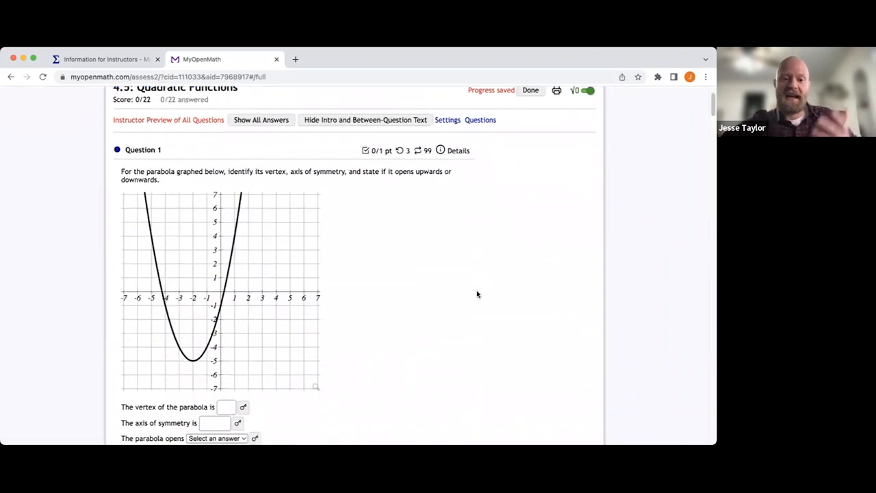
scroll("down", 3)
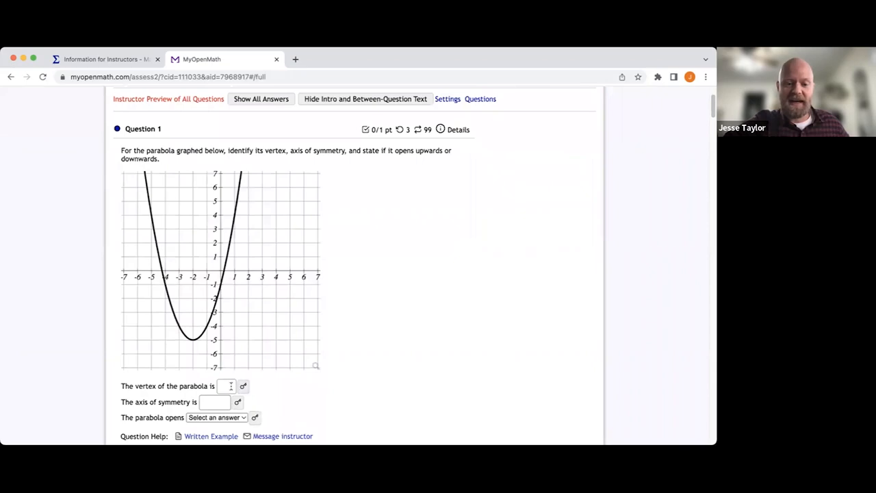
scroll("down", 3)
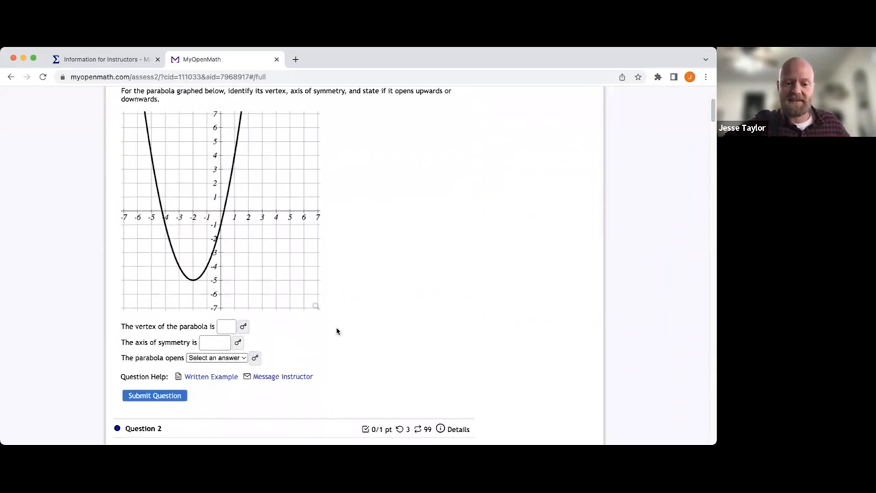
scroll("down", 3)
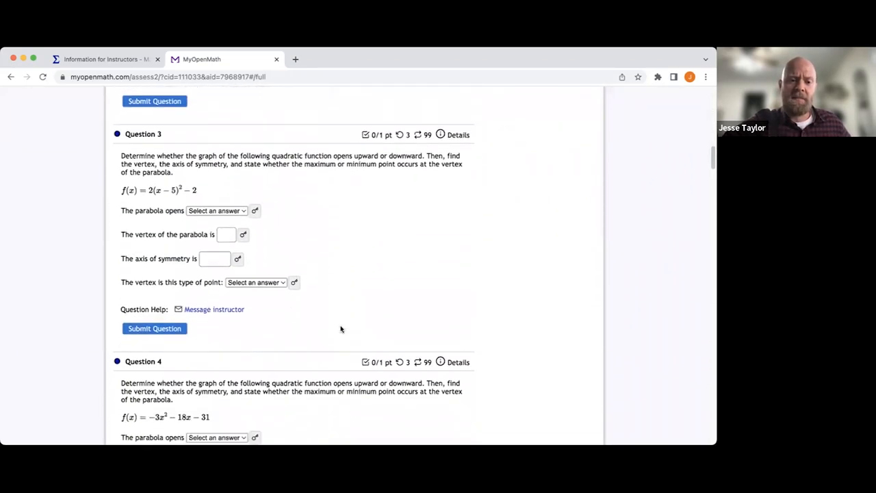
scroll("down", 3)
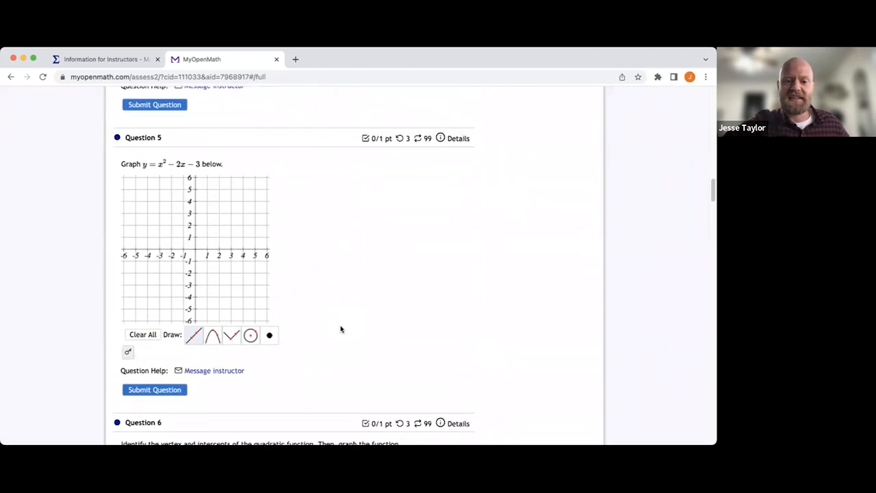
scroll("down", 3)
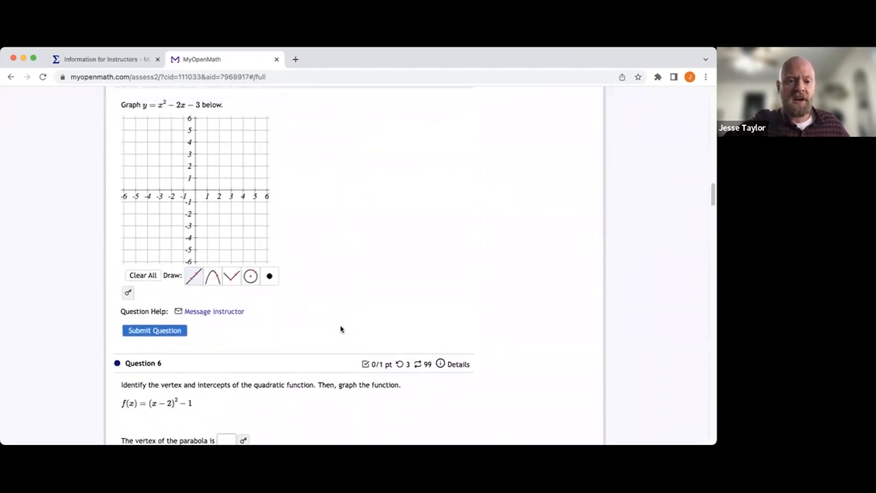
scroll("down", 3)
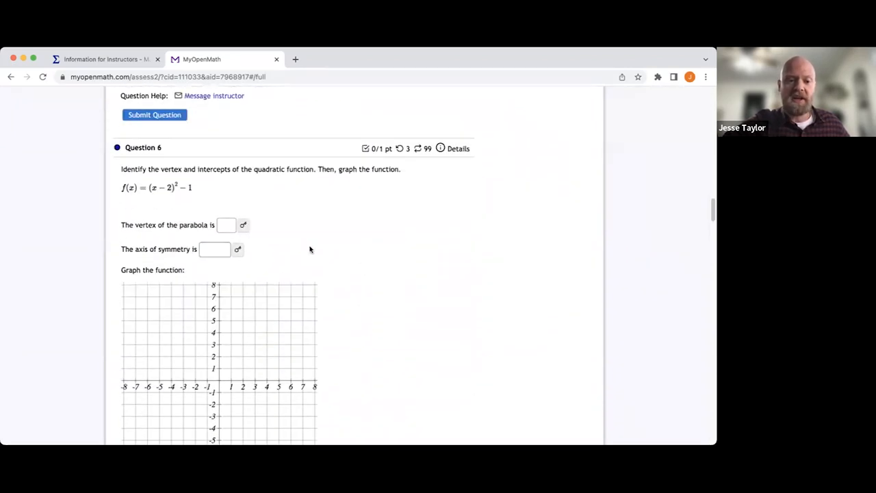
scroll("down", 3)
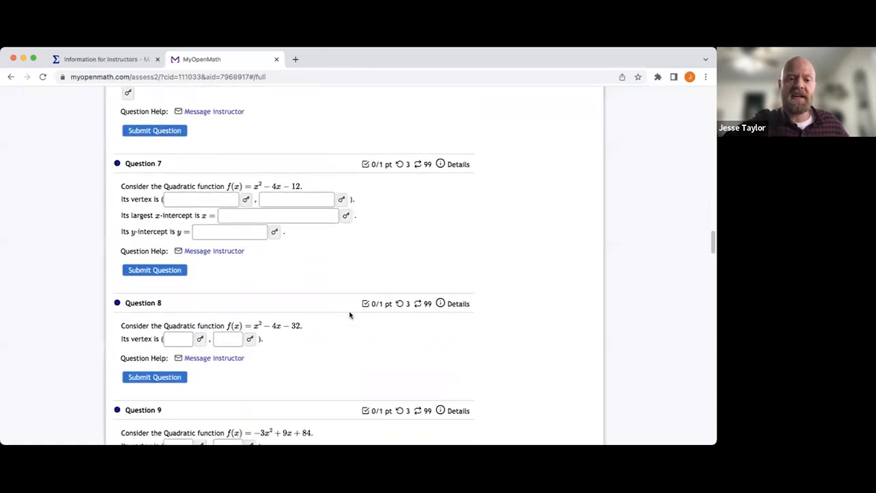
mouse_move(401, 256)
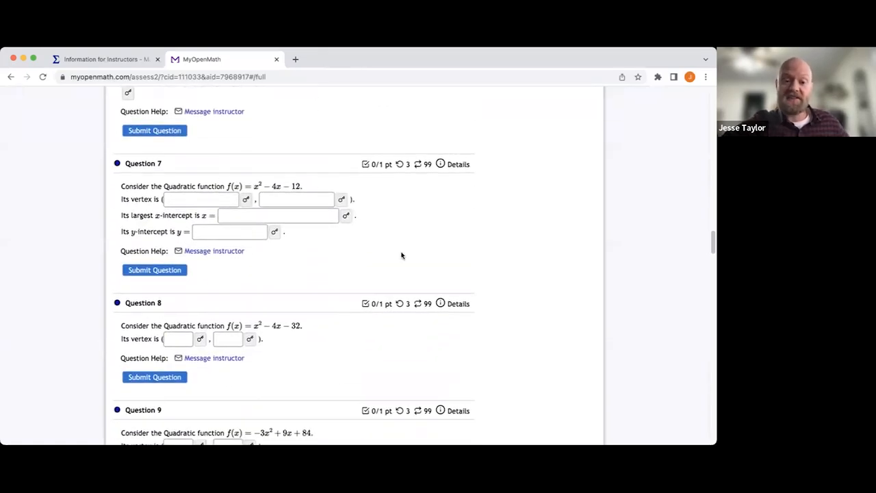
mouse_move(457, 258)
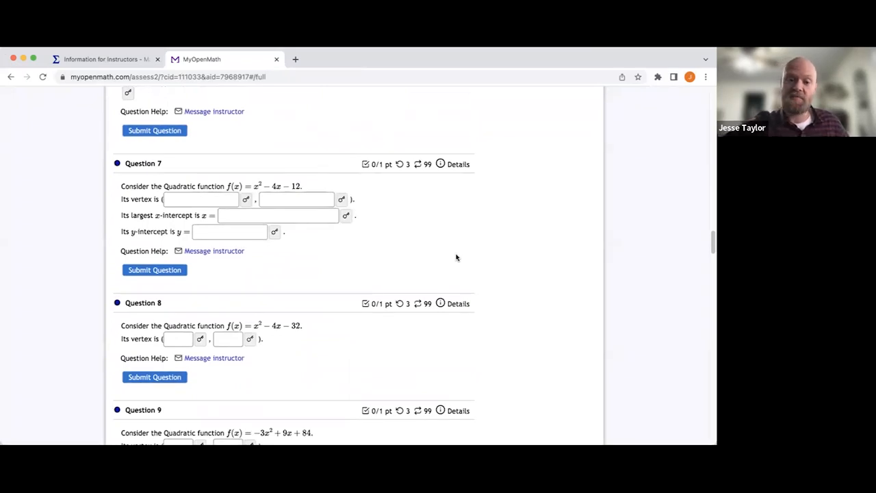
scroll("up", 3)
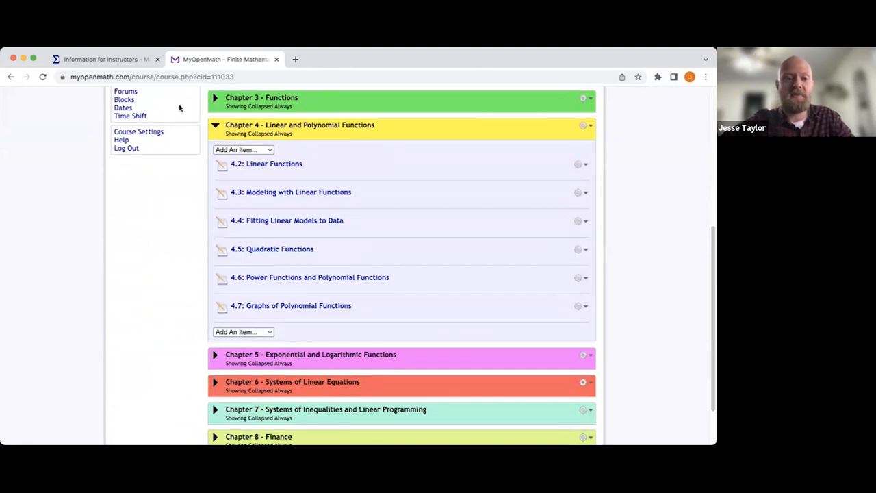
mouse_move(596, 254)
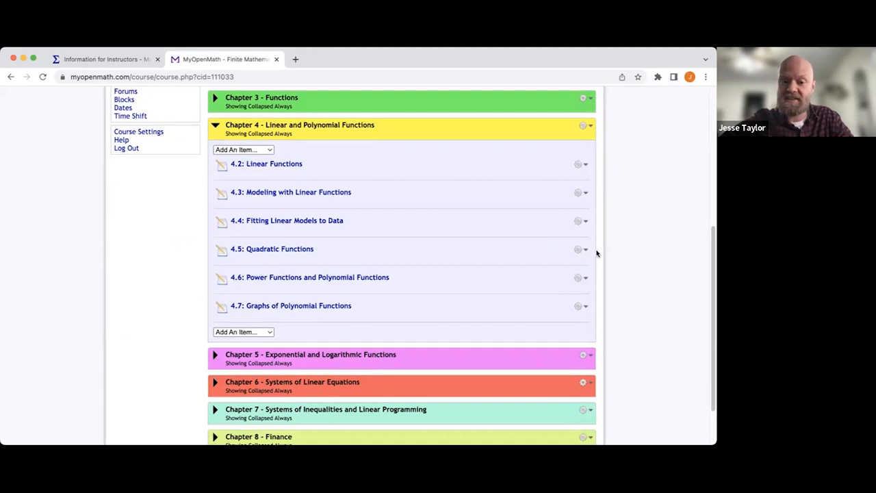
Step: Manage the questions of the 4.5: Quadratic Functions assessment via its options menu
left_click(585, 249)
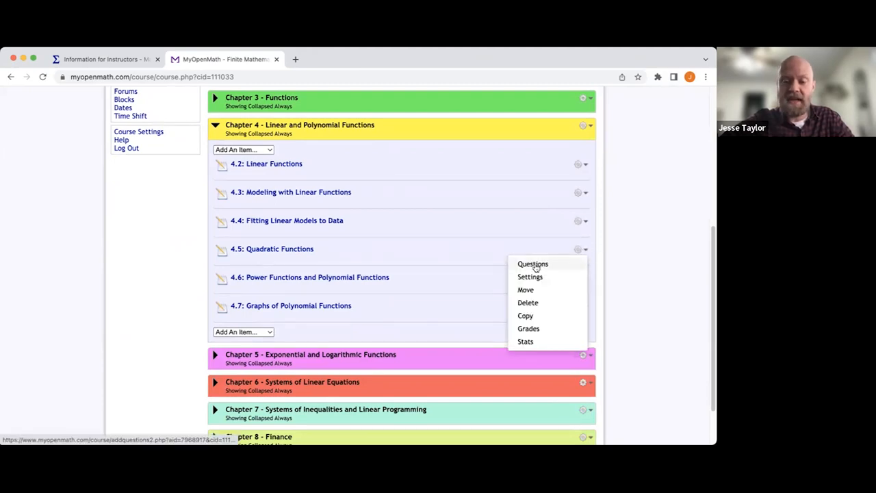
left_click(533, 263)
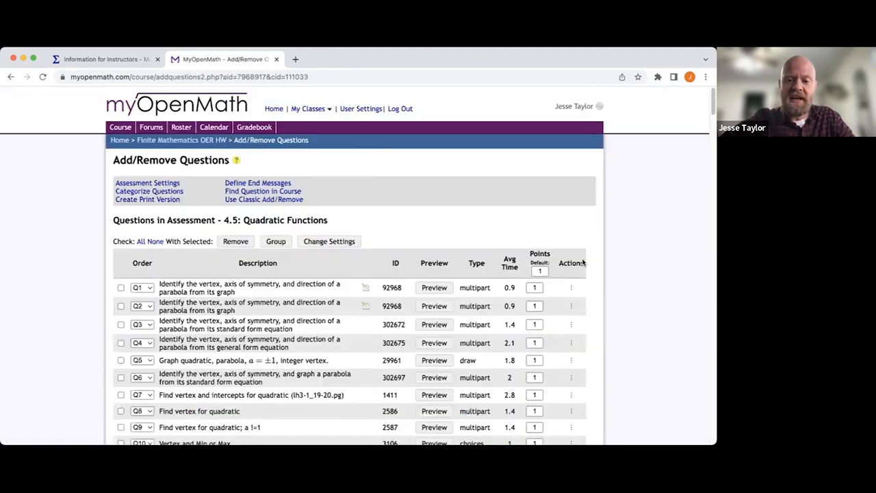
scroll("down", 3)
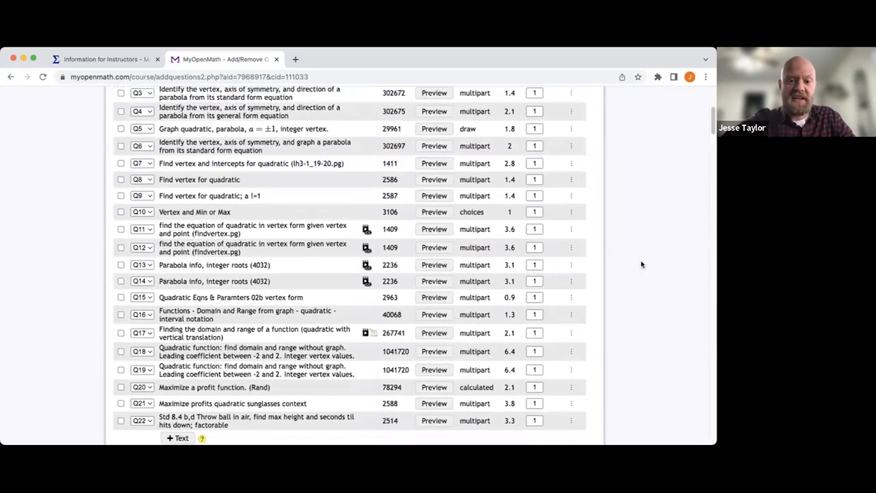
scroll("down", 3)
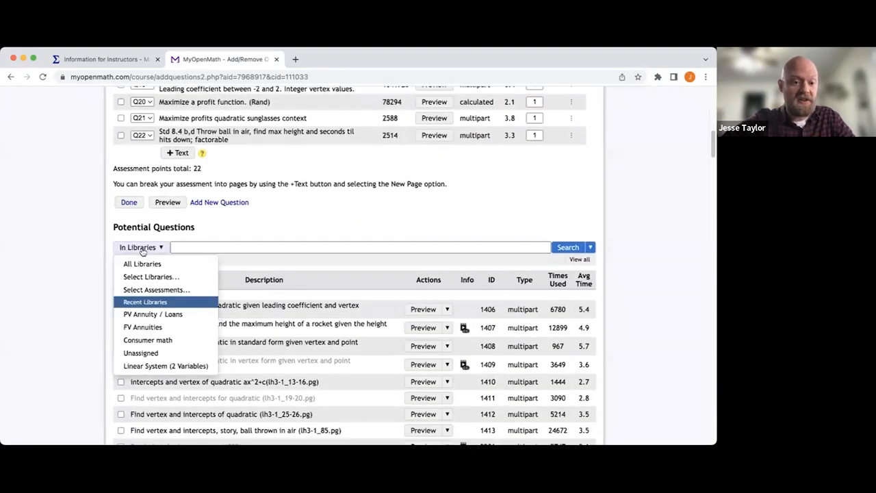
Step: Search All Libraries for 'parabolas' questions to add to the assessment
left_click(142, 263)
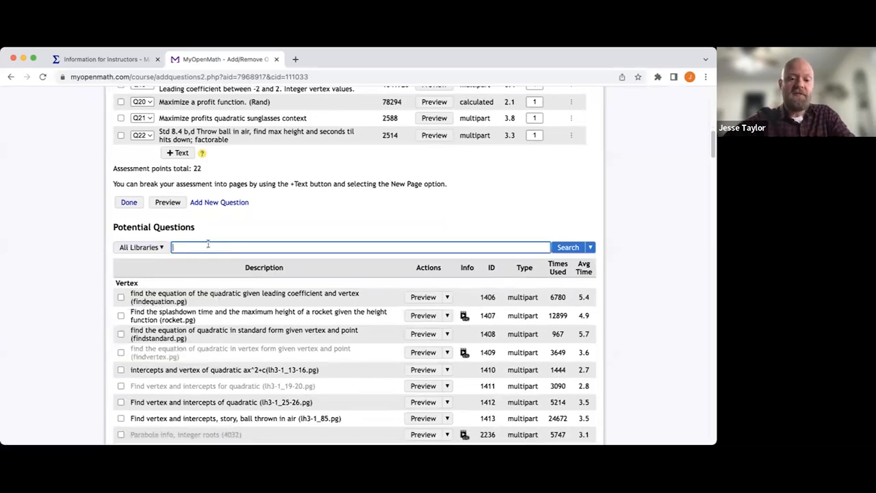
type("parabolas")
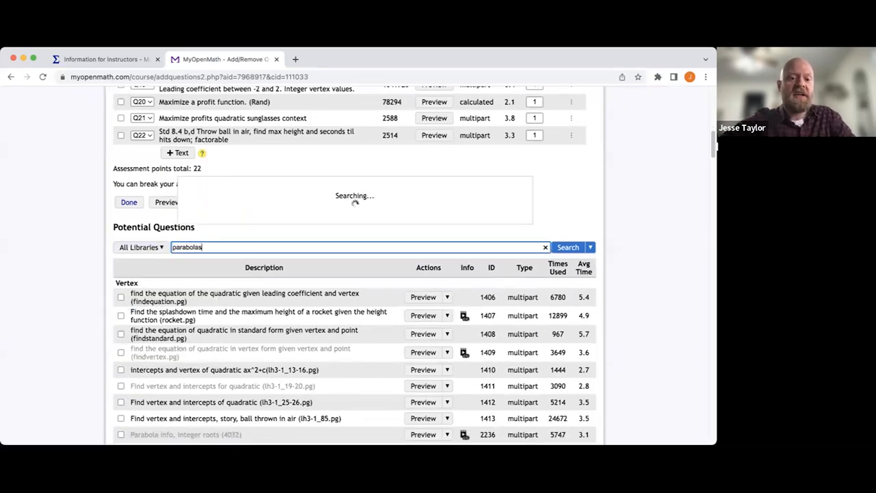
scroll("down", 3)
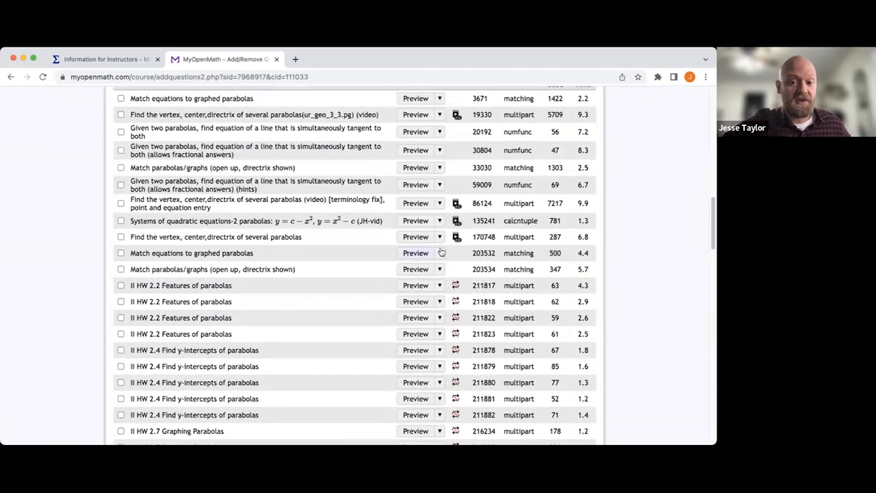
mouse_move(662, 249)
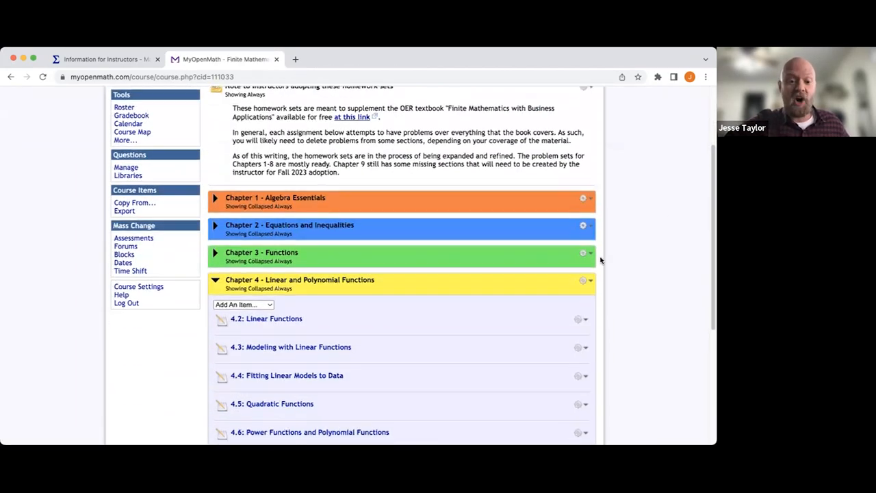
Step: Scroll the Finite Mathematics OER HW course page showing Chapter 4 homework sets
scroll("down", 3)
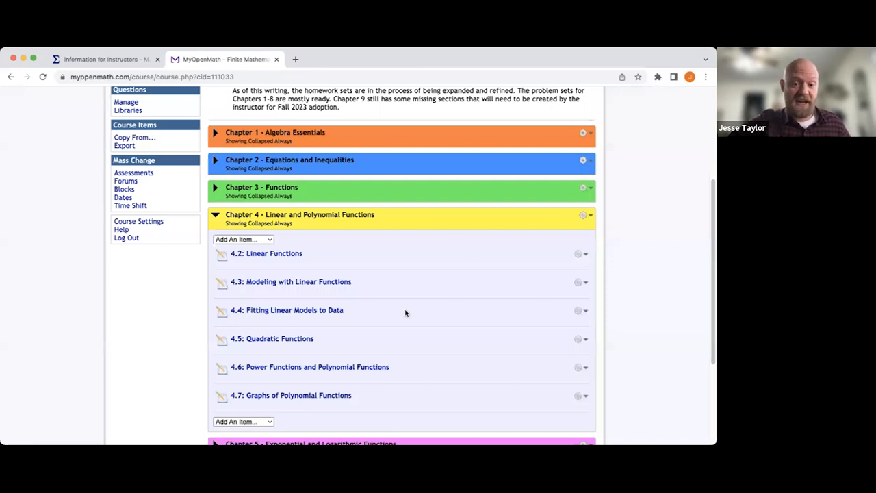
mouse_move(642, 282)
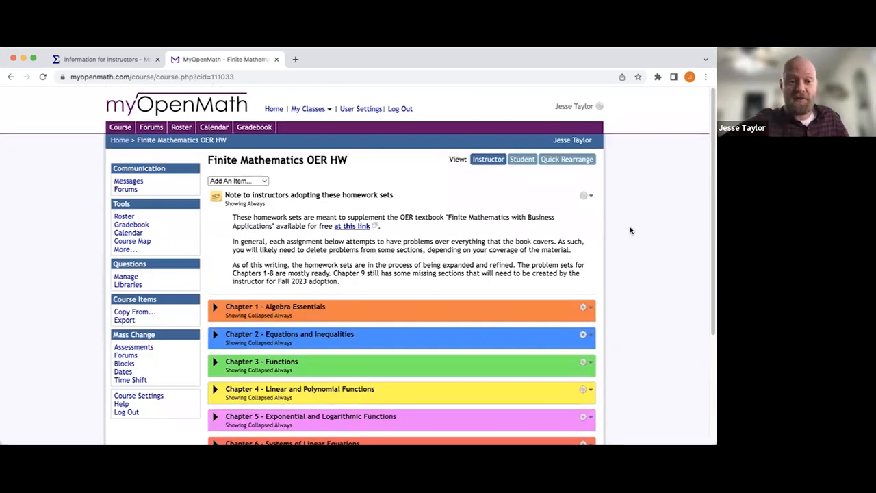
mouse_move(643, 244)
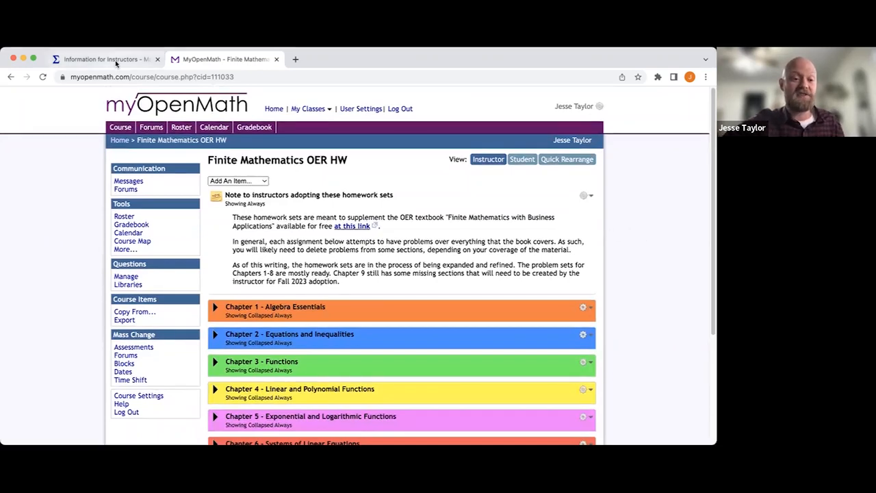
Step: Return to the Finite Mathematics book's main page in LibreTexts and review its chapter tiles
left_click(102, 59)
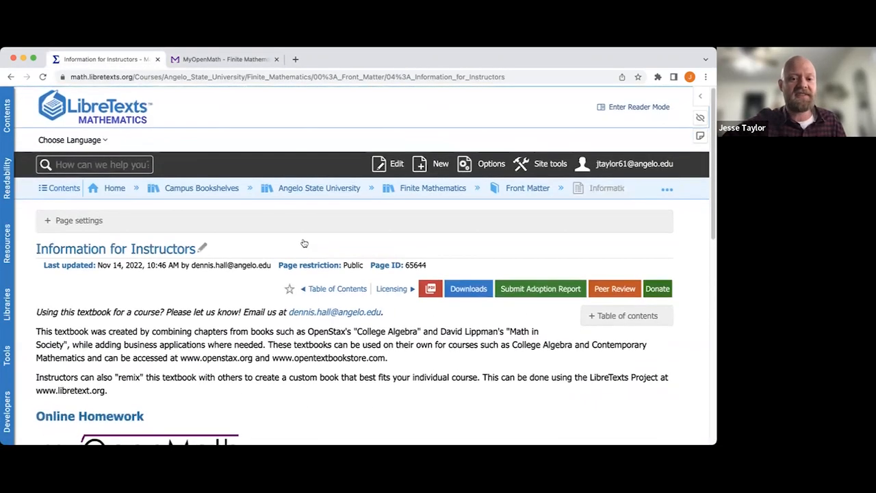
left_click(432, 188)
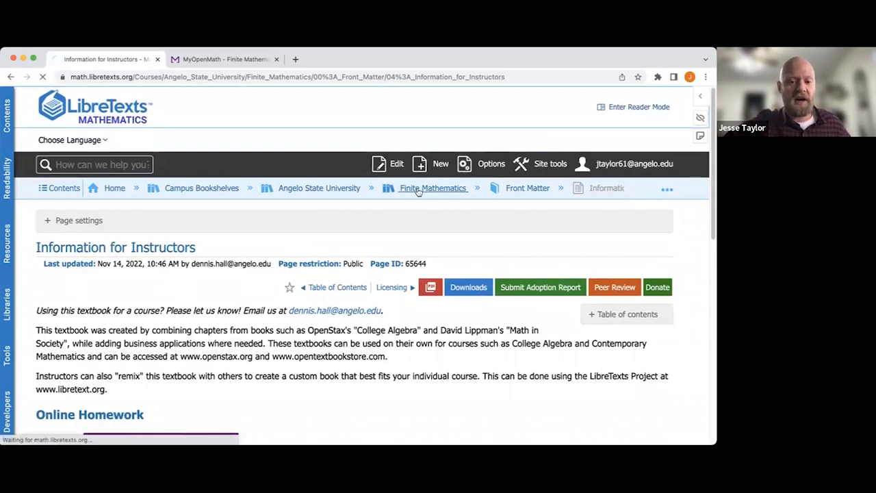
left_click(432, 188)
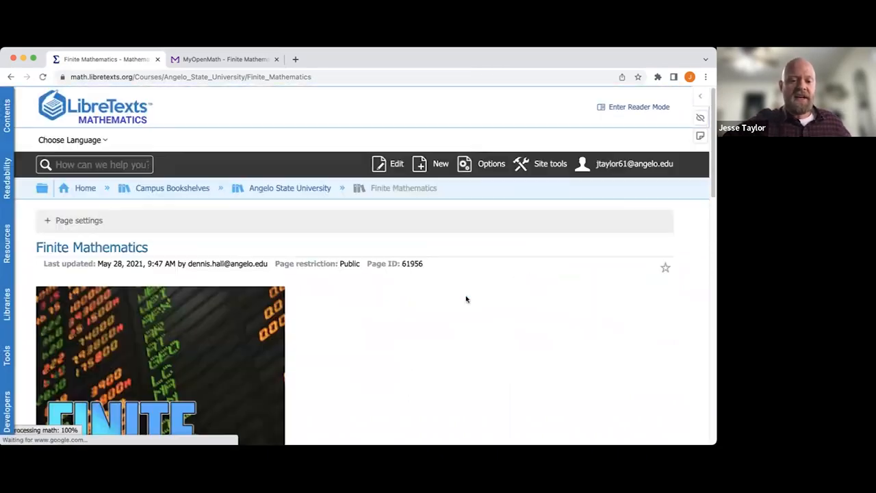
scroll("down", 3)
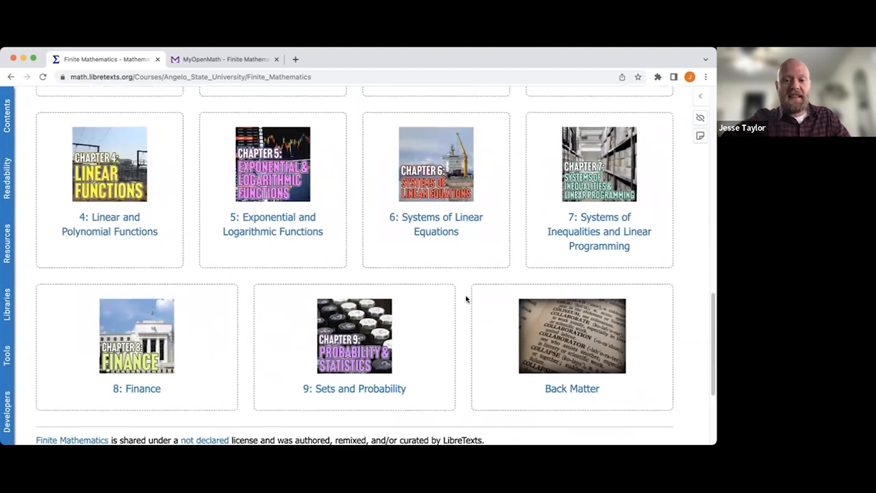
scroll("up", 3)
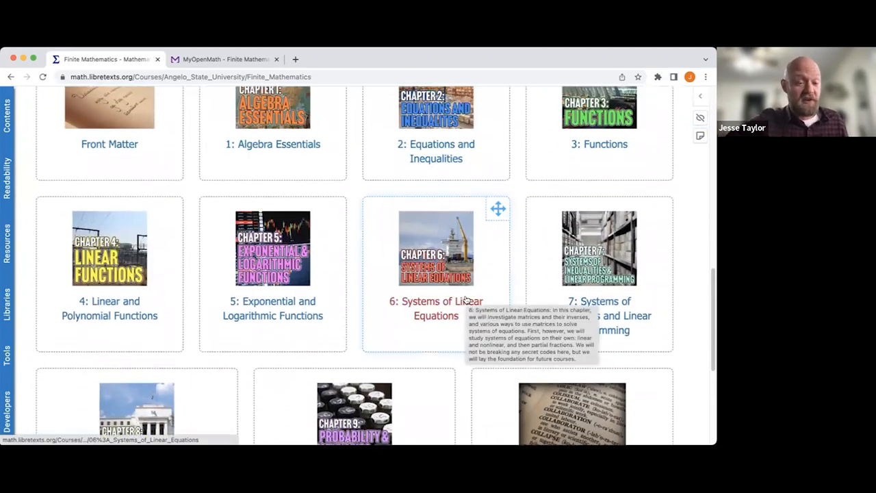
mouse_move(82, 96)
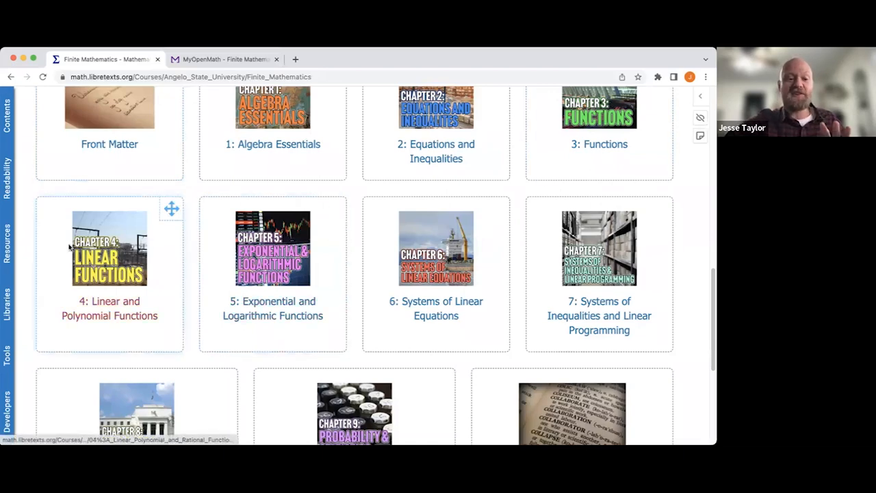
mouse_move(30, 274)
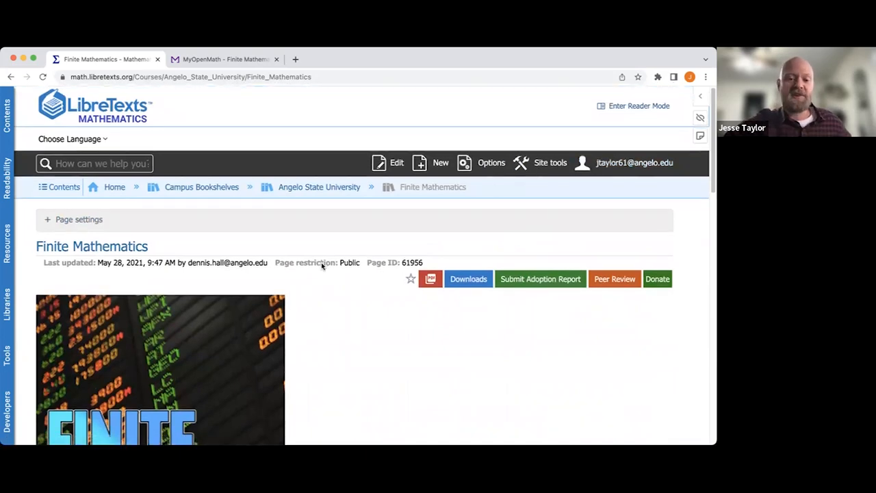
scroll("down", 3)
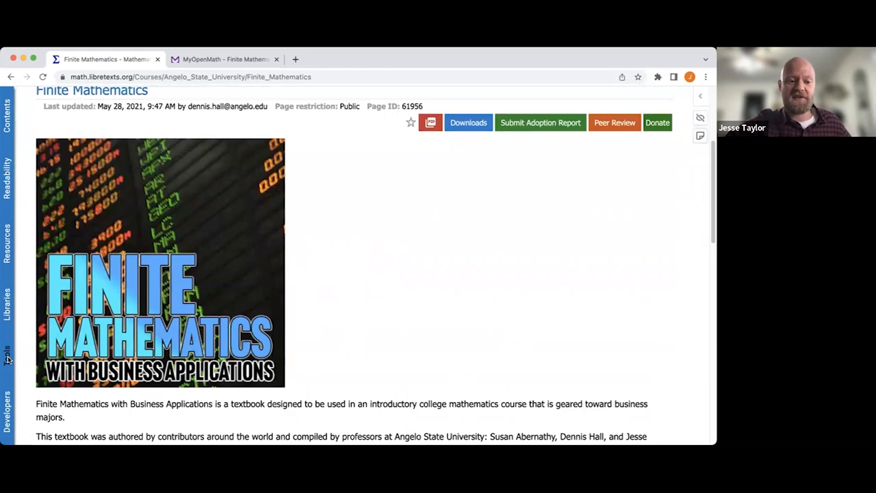
Step: Launch the OER Remixer from Tools and name the new remix 'Test OpenEd'
left_click(8, 349)
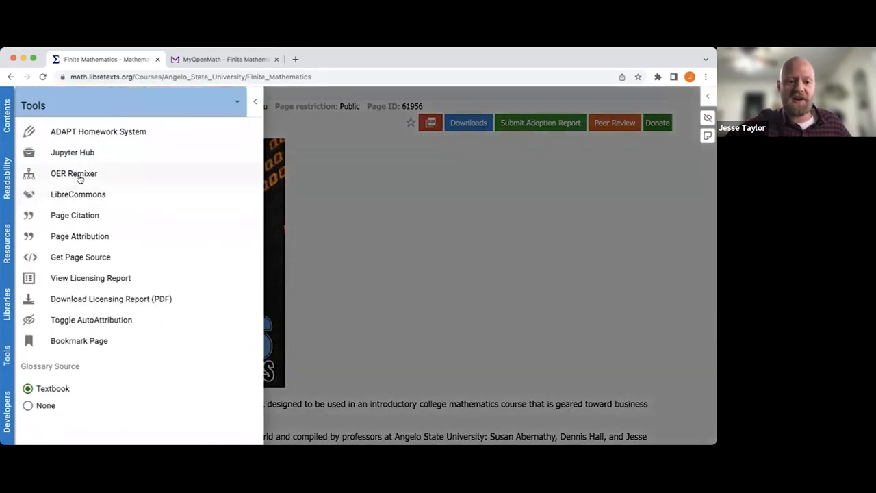
left_click(74, 172)
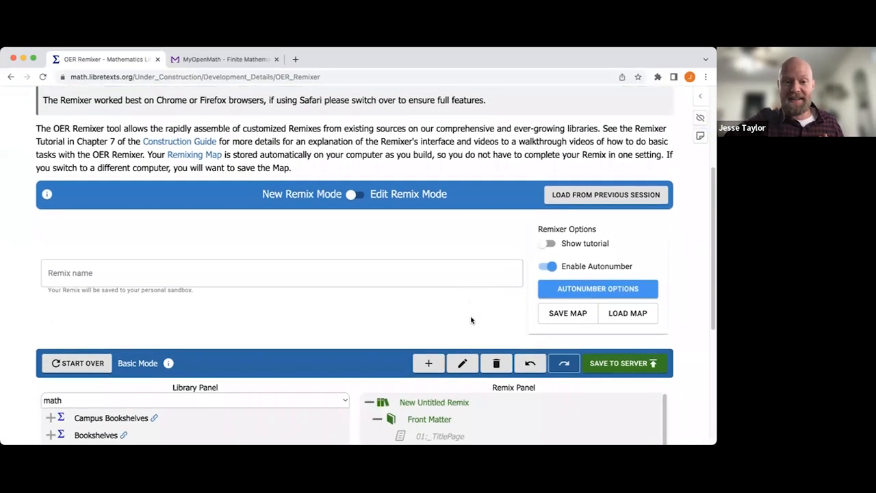
mouse_move(416, 326)
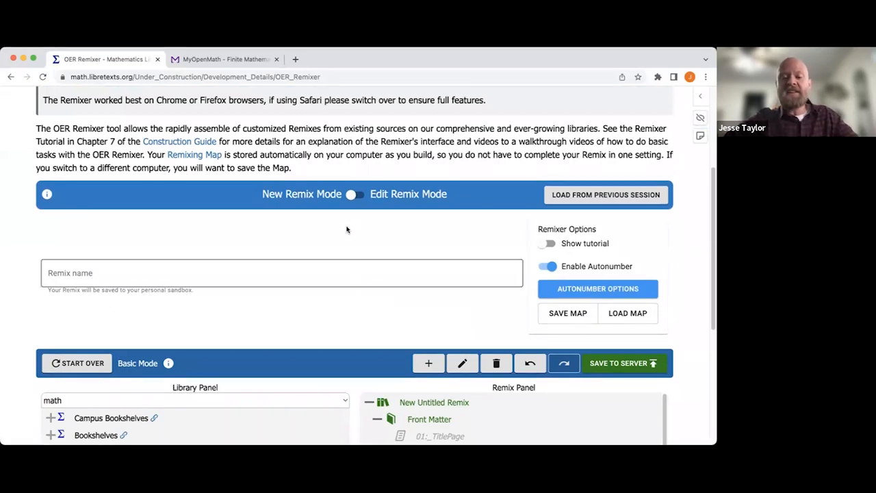
left_click(282, 273)
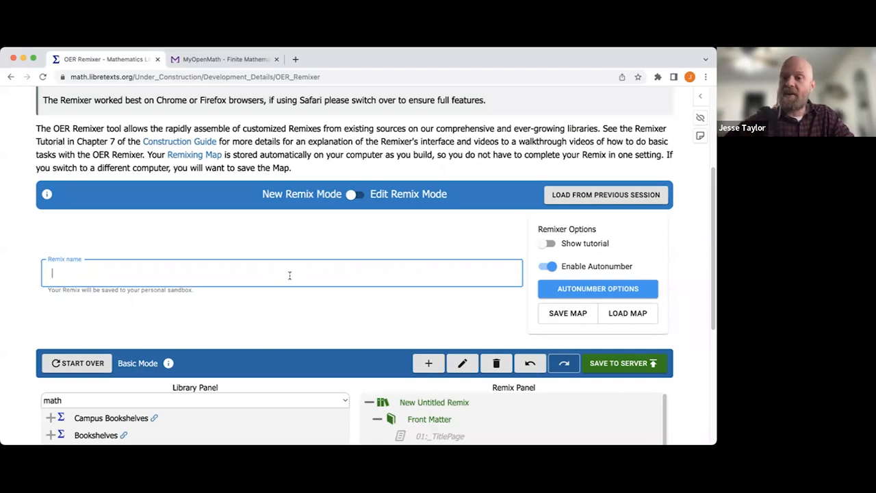
type("Test OpenEd")
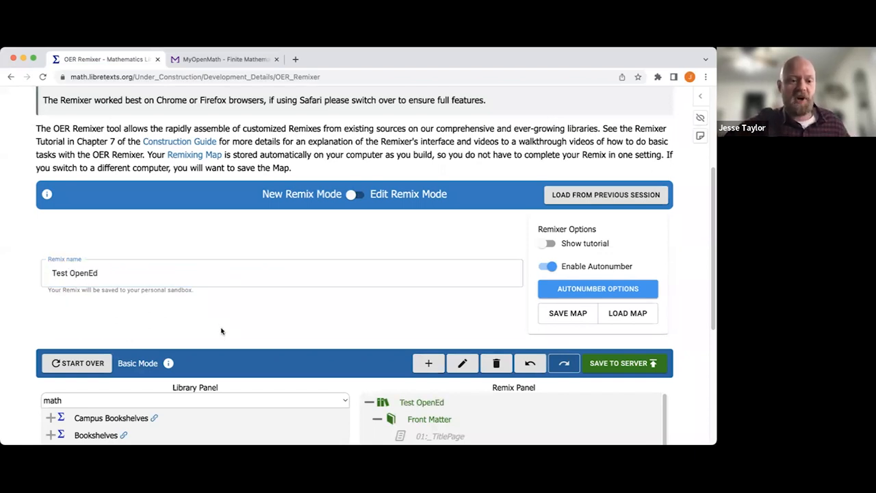
scroll("down", 3)
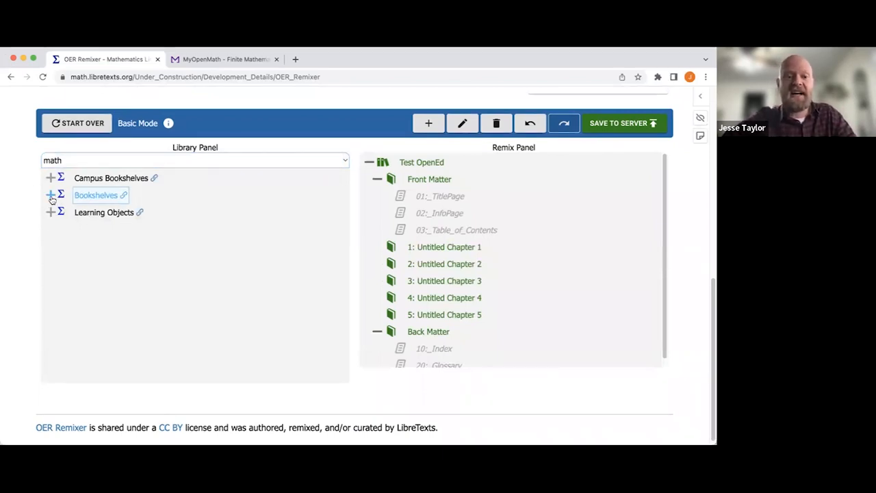
Step: Expand Bookshelves > Calculus in the Library Panel and list the chapters of Calculus (OpenStax)
left_click(123, 195)
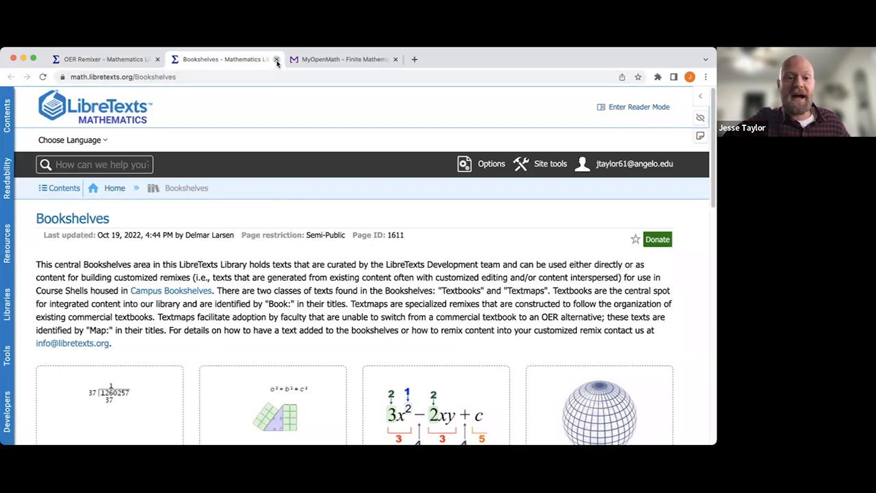
left_click(277, 59)
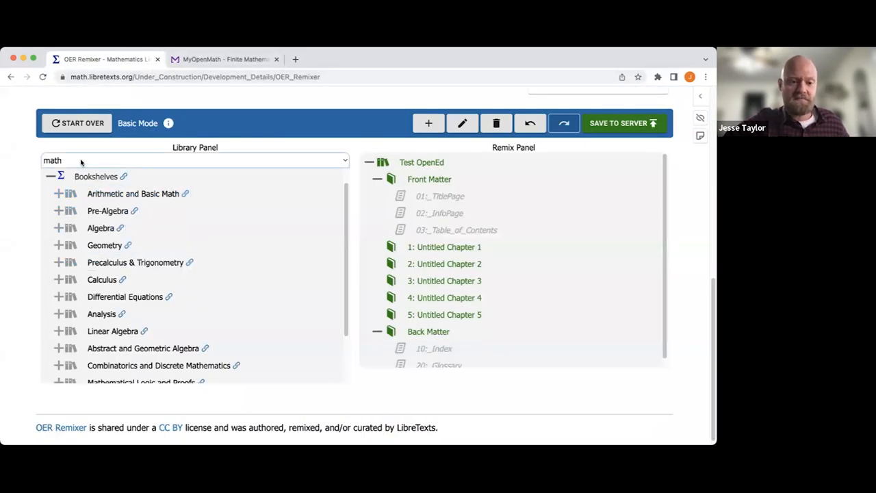
scroll("down", 3)
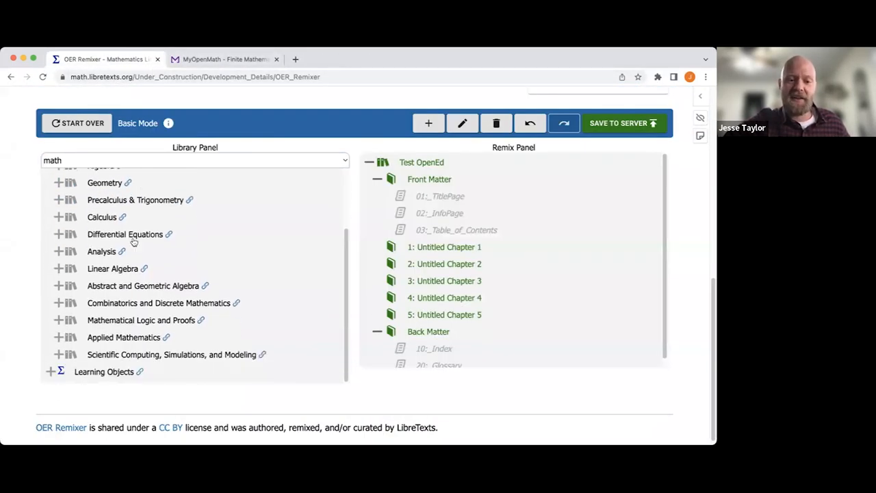
left_click(101, 216)
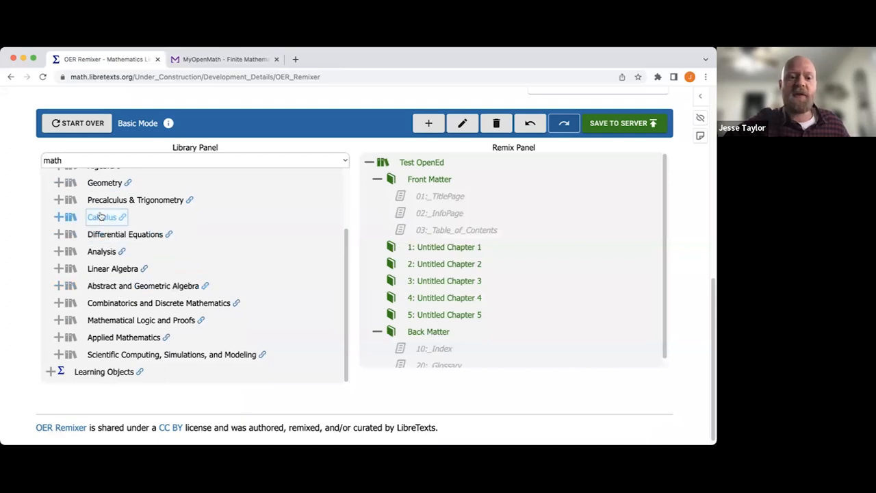
left_click(104, 216)
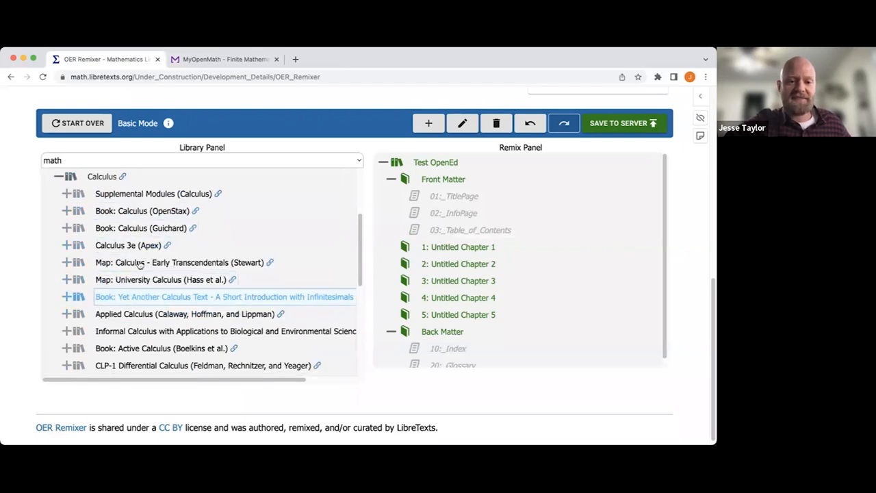
mouse_move(139, 211)
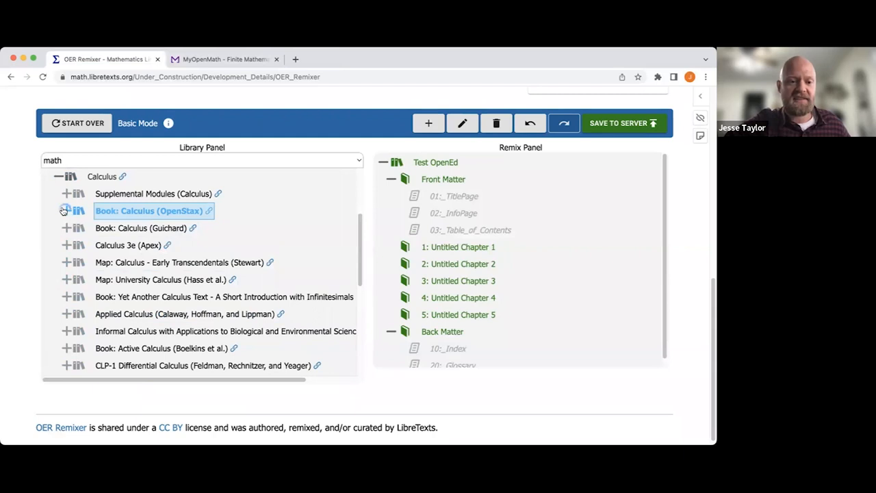
left_click(66, 211)
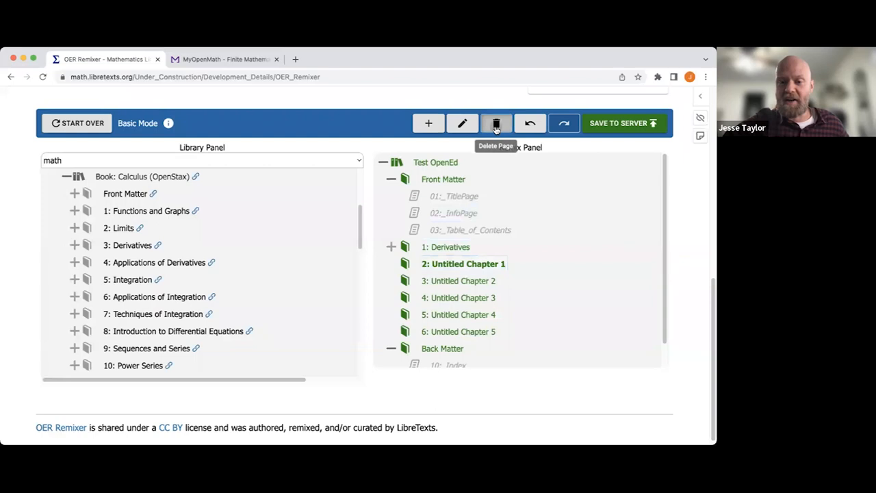
Step: Remove untitled chapters and add chapters from Calculus (OpenStax) and Vector Calculus (Corral)
left_click(495, 123)
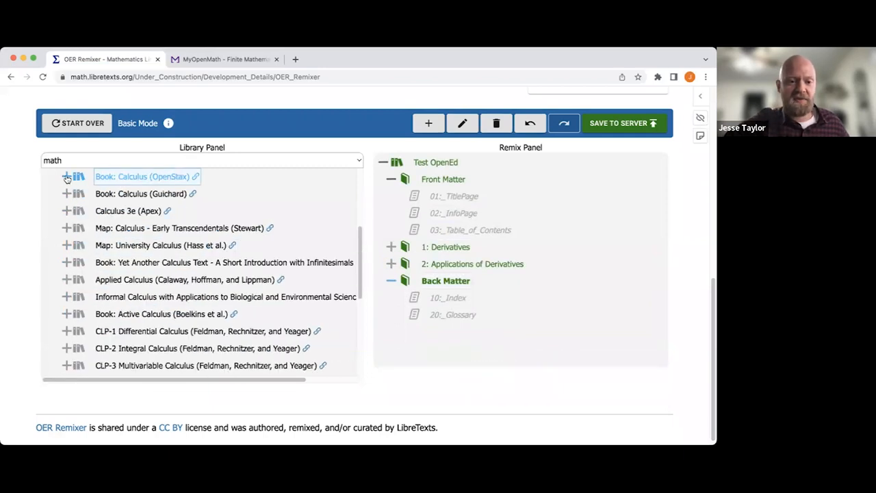
scroll("down", 3)
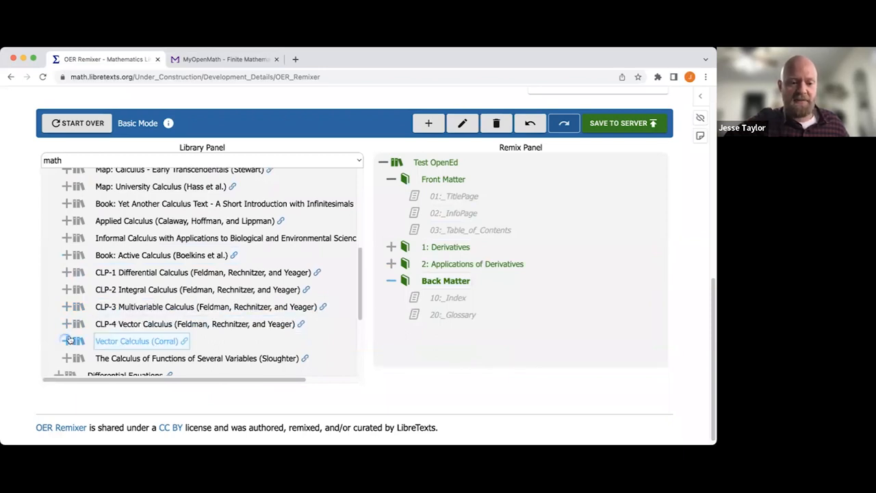
left_click(65, 341)
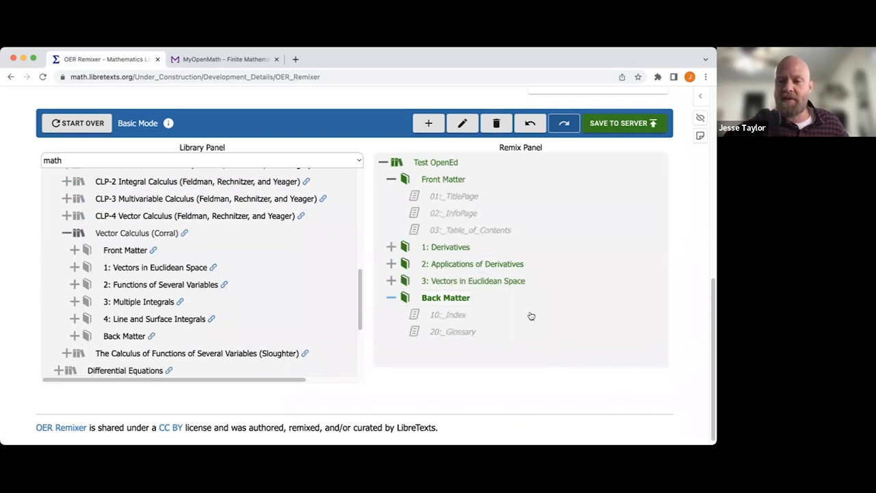
mouse_move(493, 87)
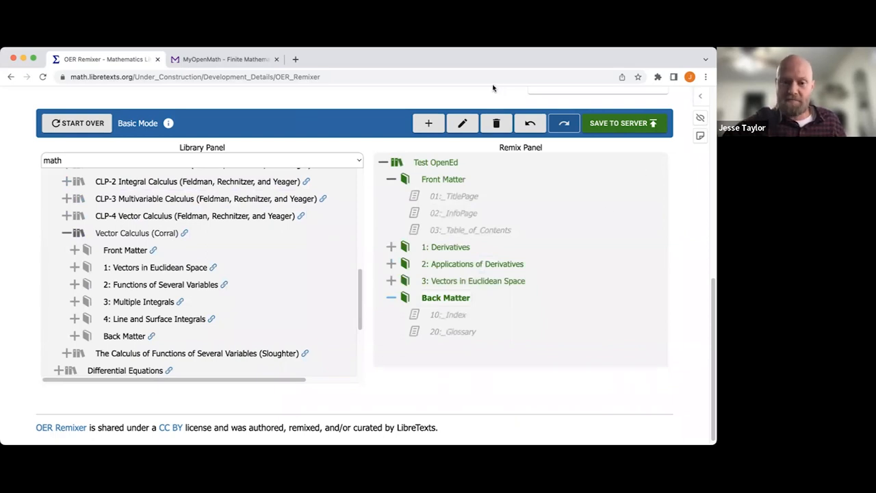
left_click(473, 263)
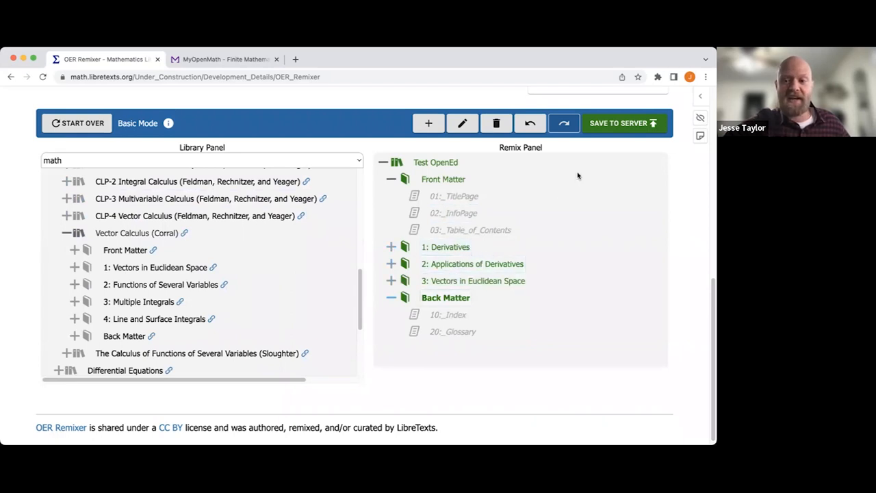
Step: Save the Test OpenEd remix to the server via the Publish Summary
left_click(618, 124)
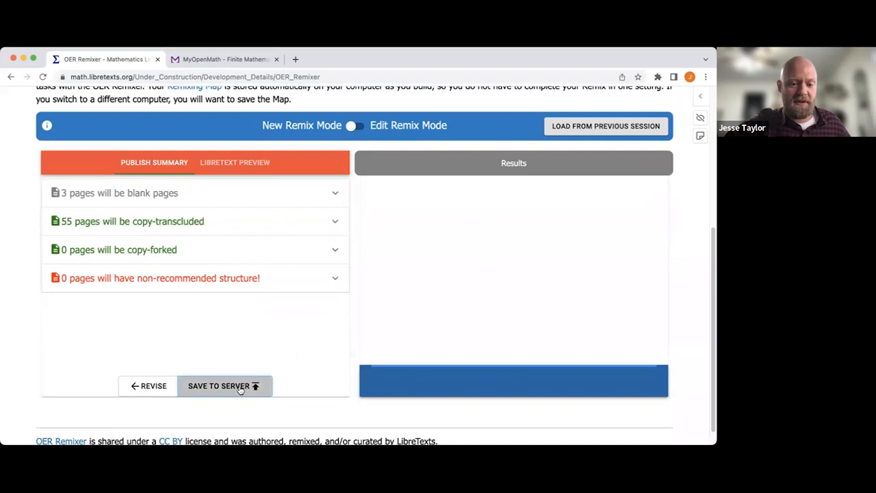
left_click(219, 386)
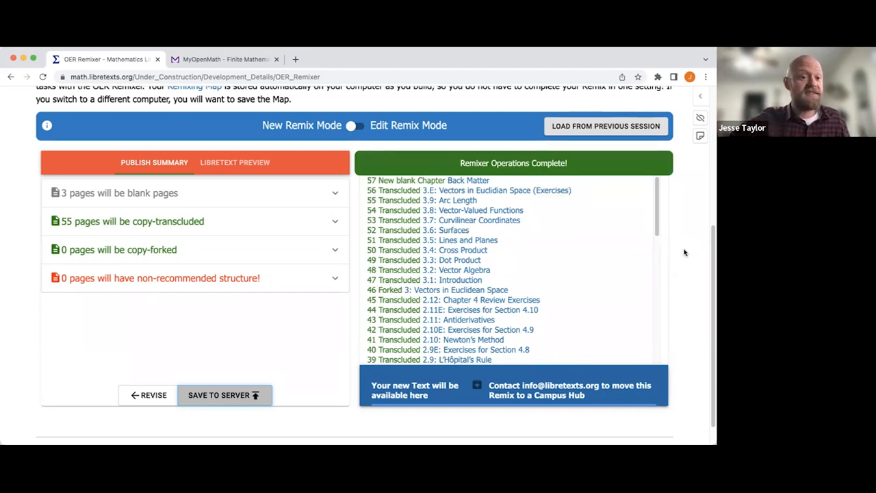
mouse_move(595, 266)
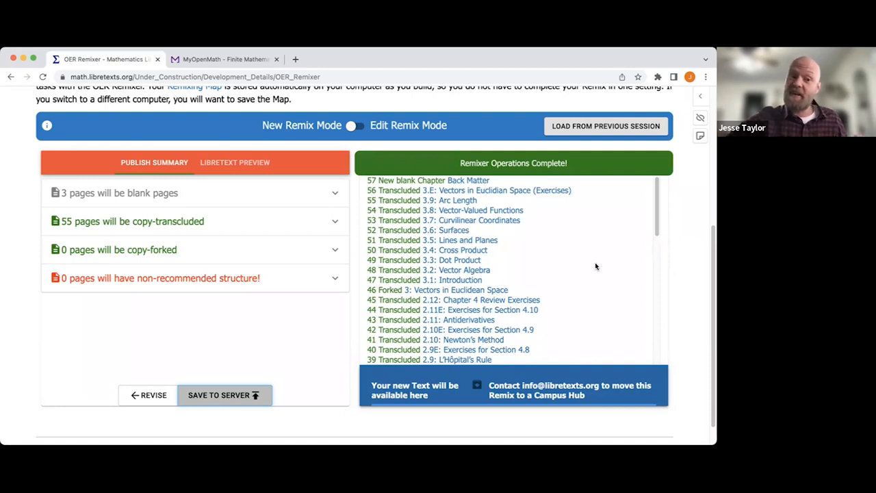
scroll("down", 3)
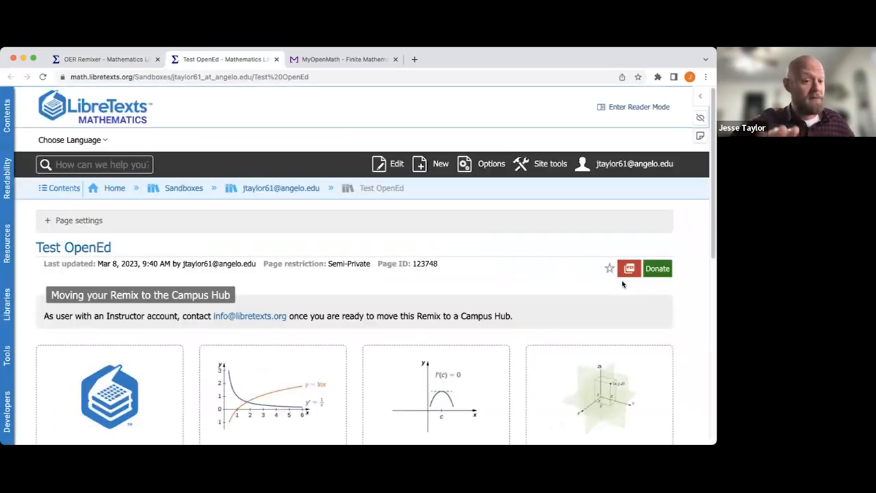
scroll("down", 3)
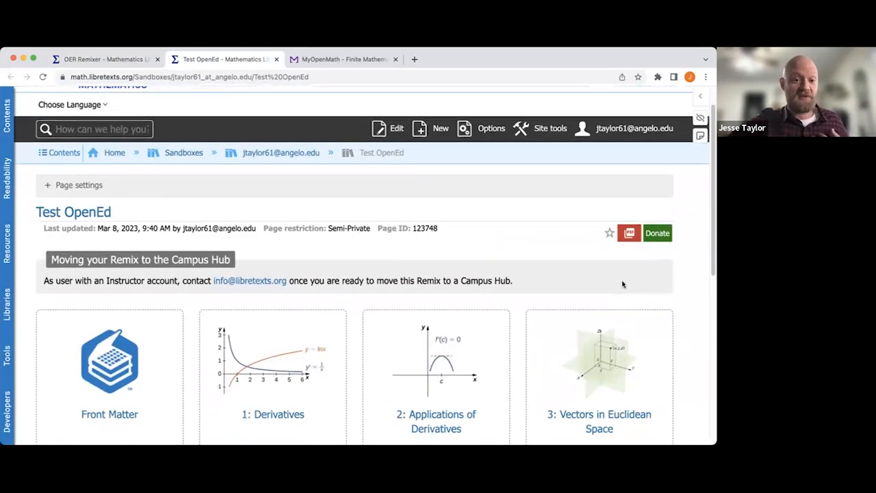
scroll("down", 3)
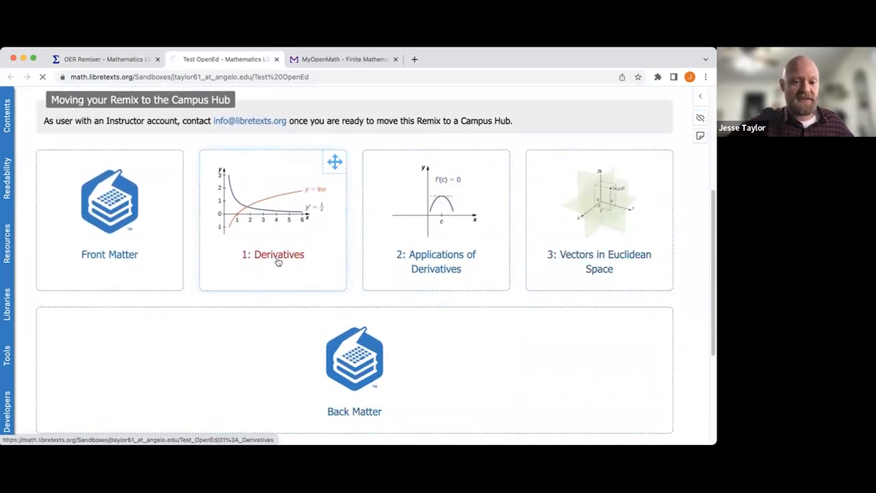
Step: Browse the Derivatives chapter's sections 1.1 through 1.11 and their exercises
left_click(273, 253)
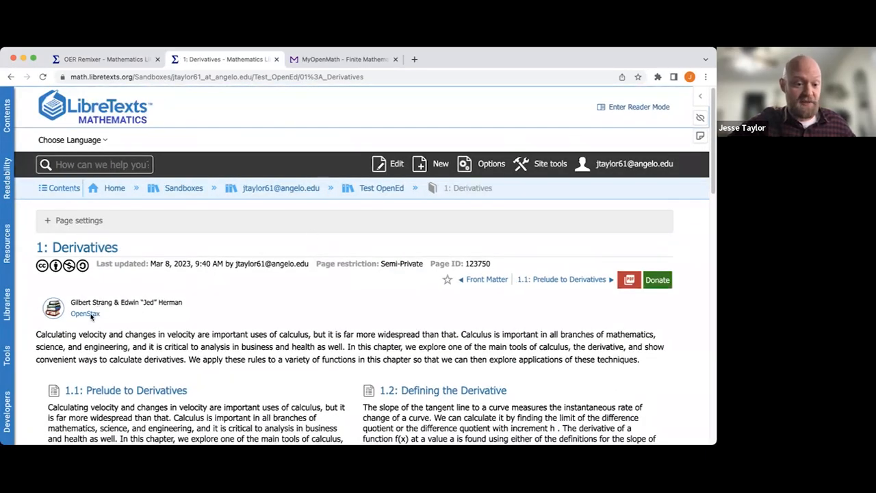
scroll("down", 3)
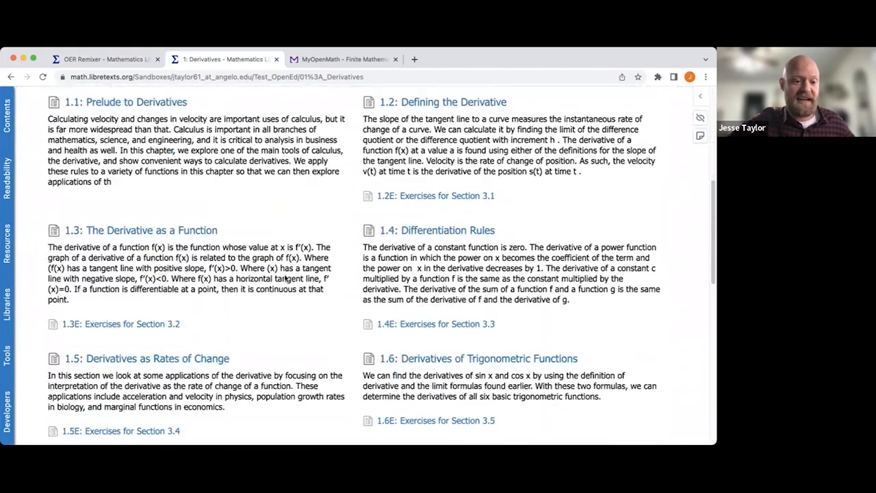
scroll("down", 3)
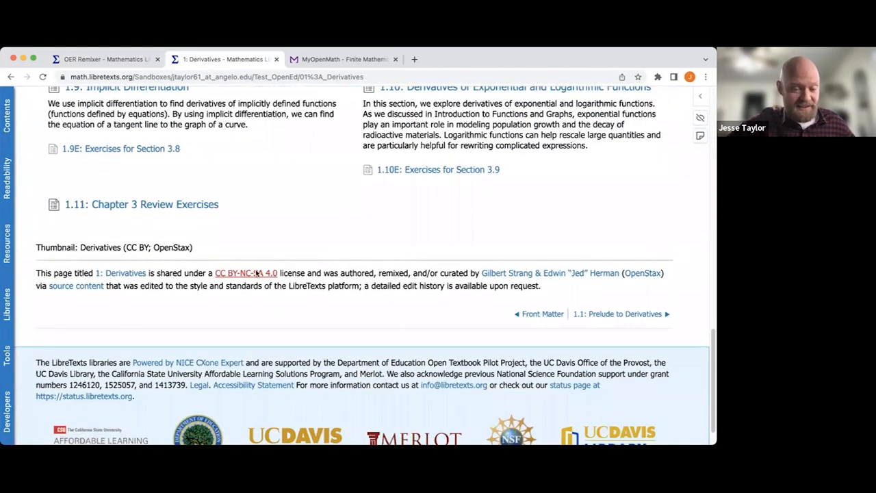
scroll("up", 3)
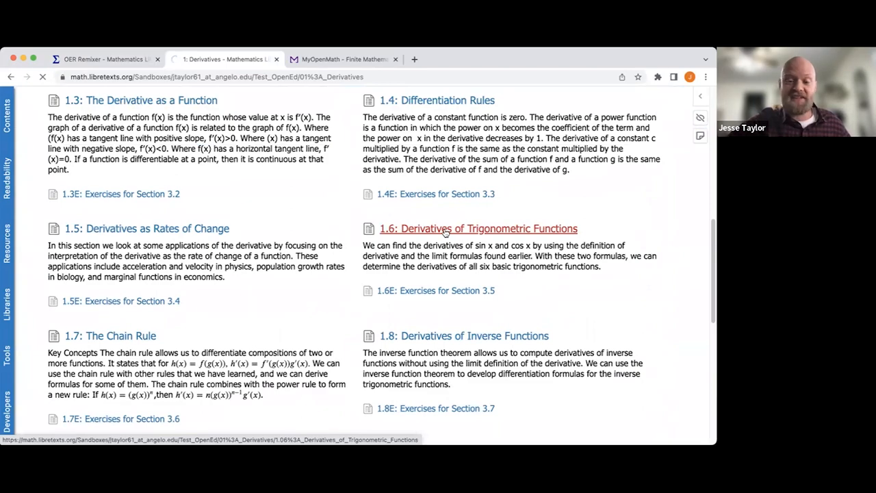
Step: View section 1.6 Derivatives of Trigonometric Functions and its learning objectives
left_click(478, 228)
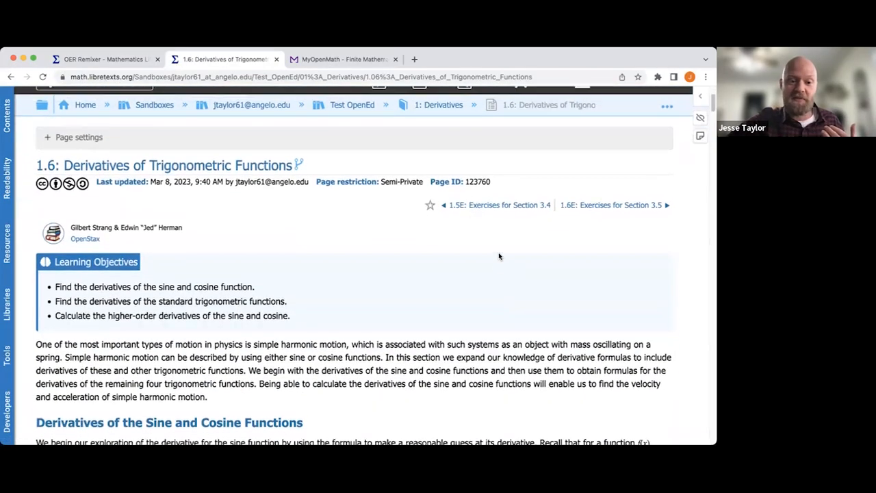
scroll("down", 3)
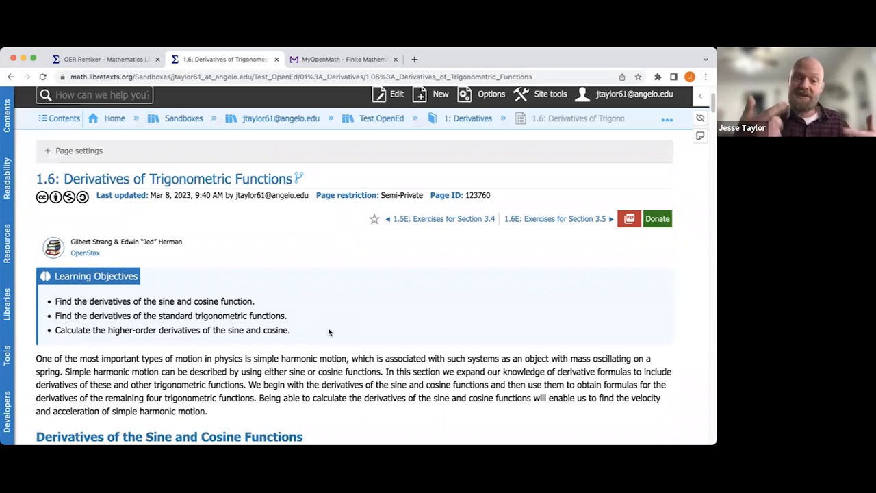
mouse_move(372, 318)
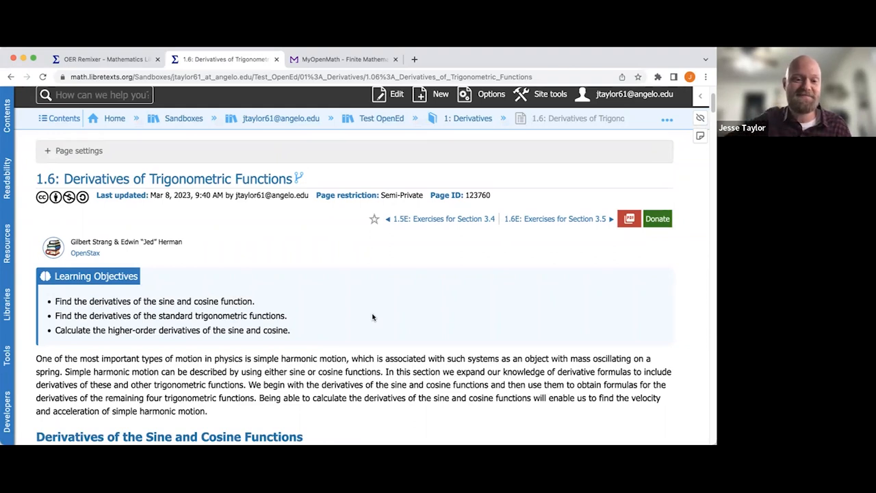
mouse_move(337, 107)
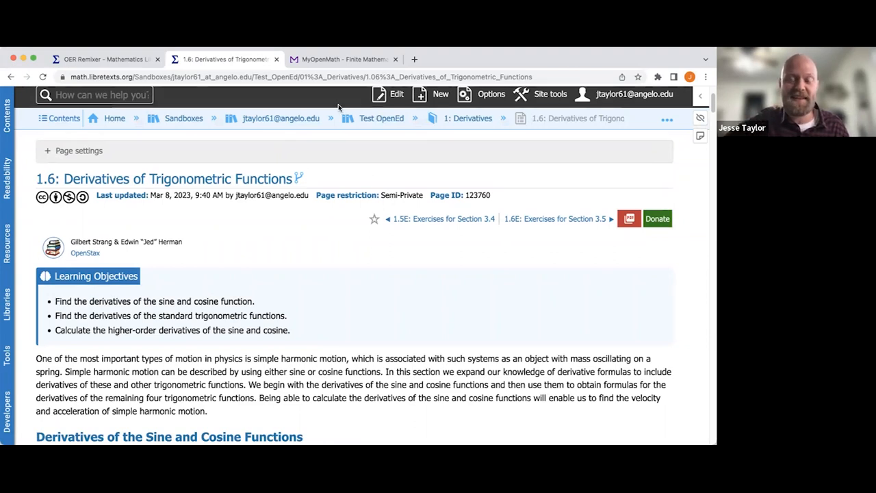
mouse_move(362, 265)
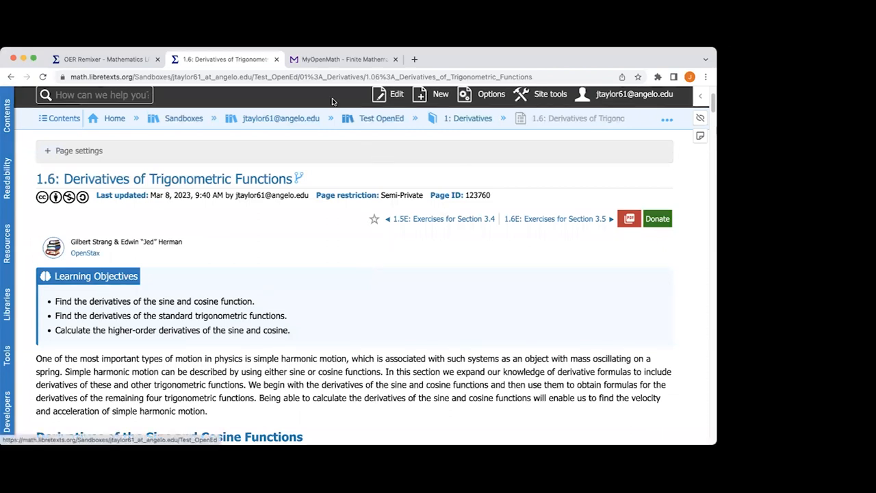
mouse_move(413, 186)
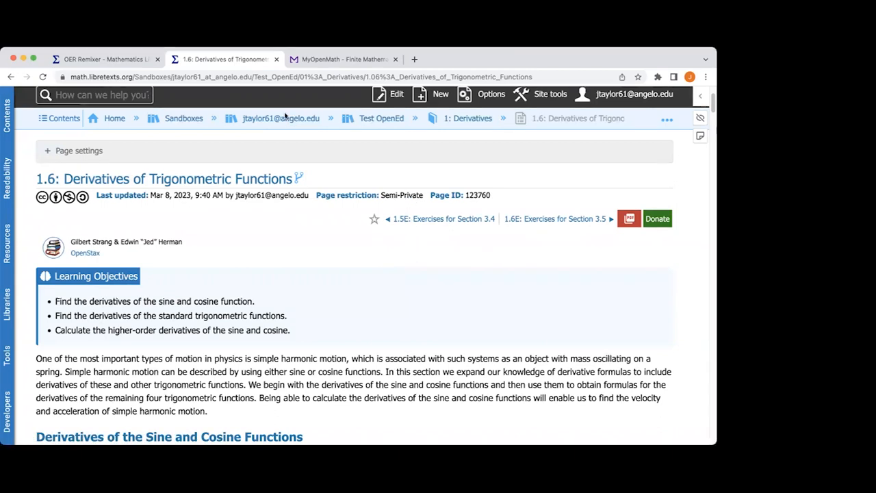
mouse_move(364, 164)
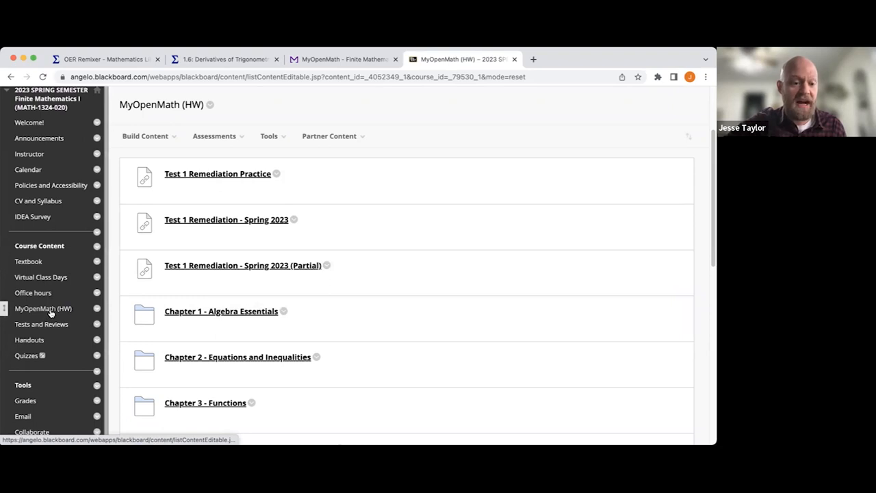
mouse_move(44, 308)
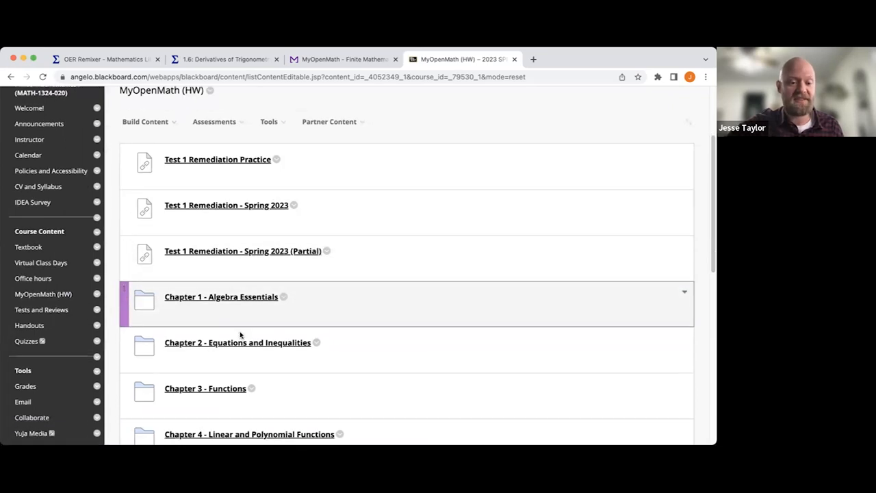
Step: Reach the 4.5: Quadratic Functions assessment (18 points) inside the Chapter 4 folder
scroll("down", 3)
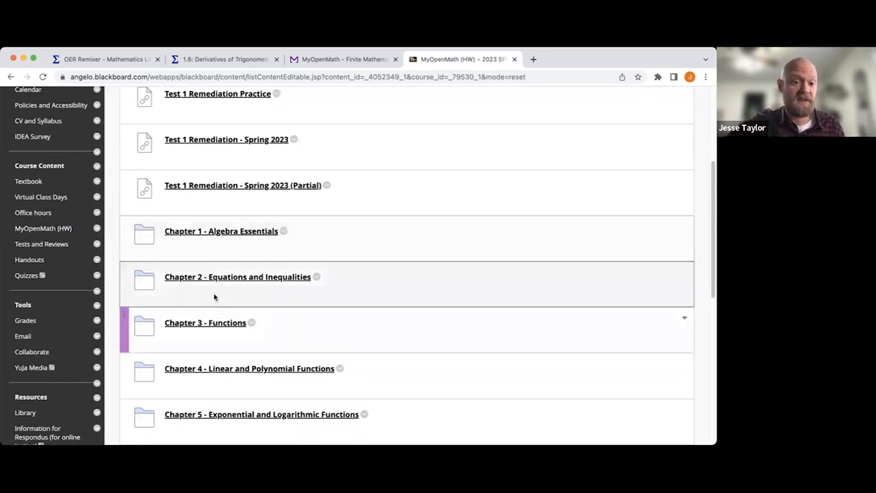
mouse_move(236, 306)
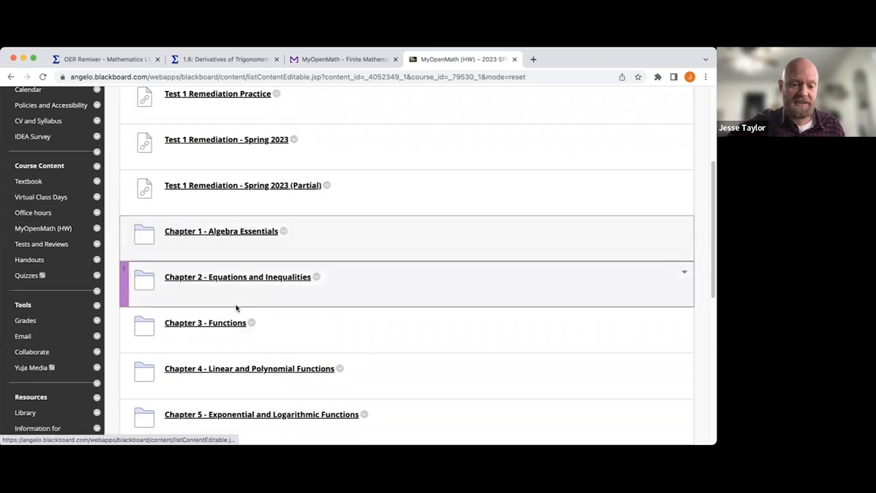
left_click(249, 368)
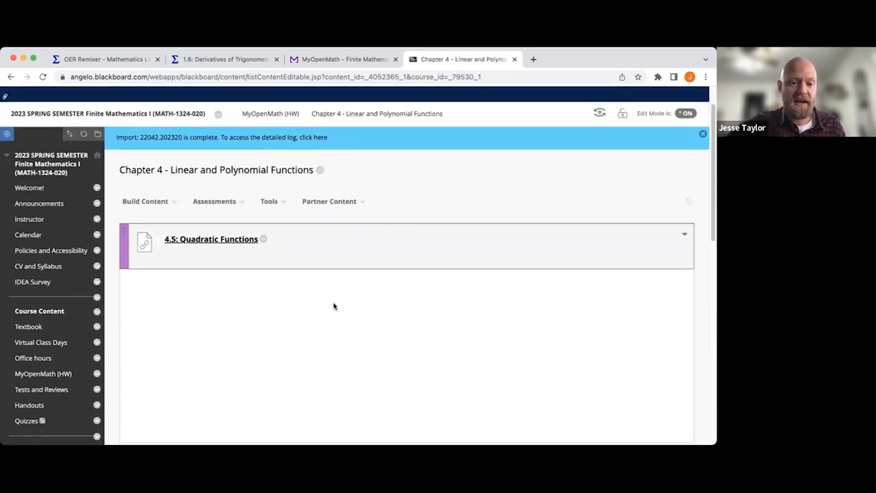
mouse_move(211, 238)
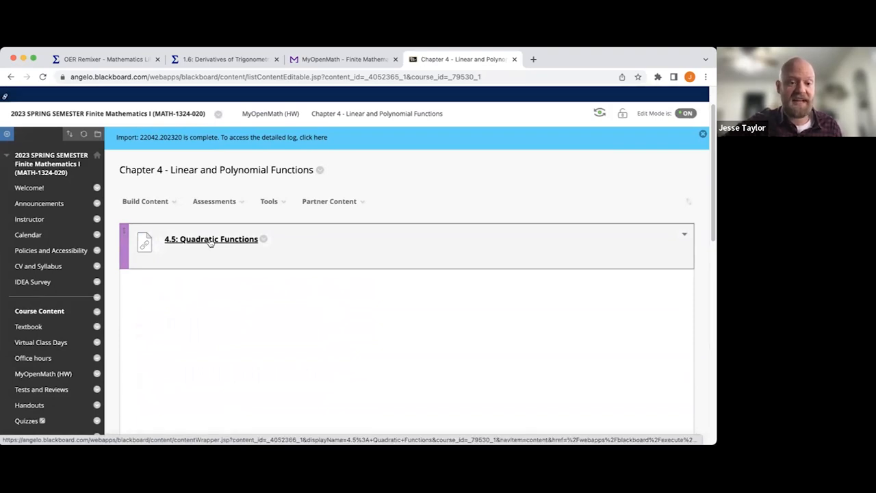
left_click(211, 238)
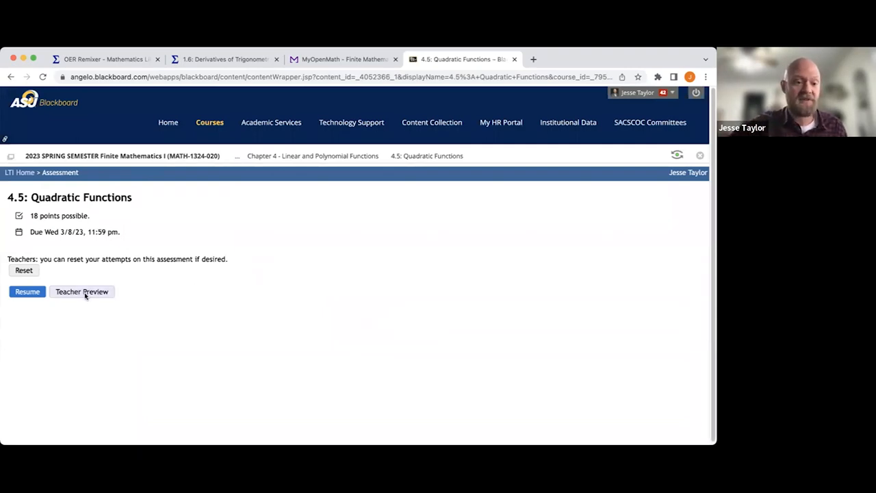
mouse_move(449, 341)
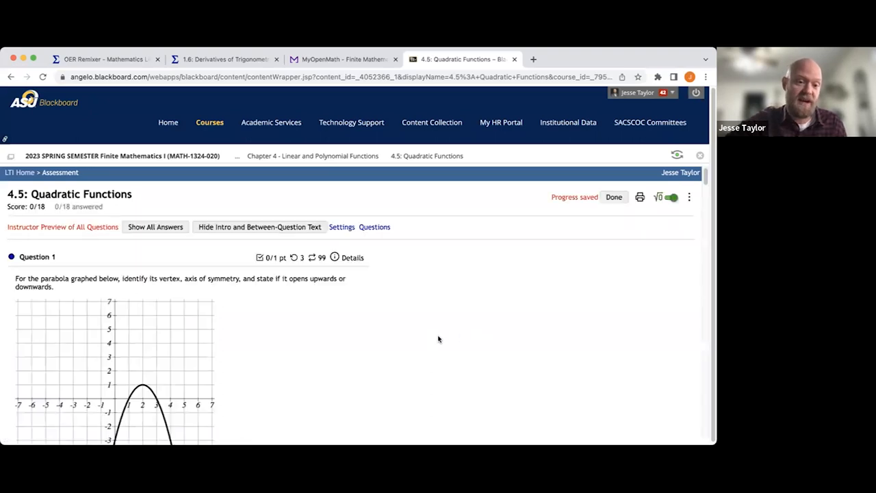
Step: Scroll the teacher preview down to Question 4, answered 'downwards' and scored 0.25 of 1
scroll("down", 3)
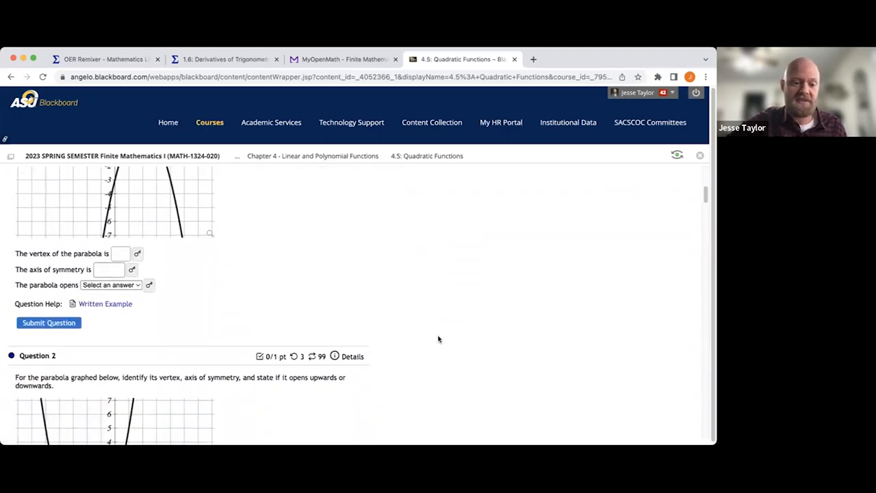
scroll("down", 3)
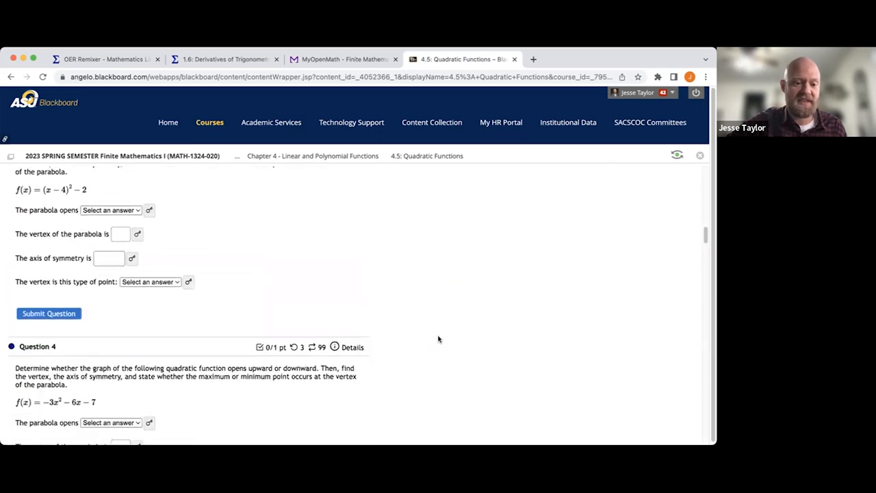
scroll("down", 3)
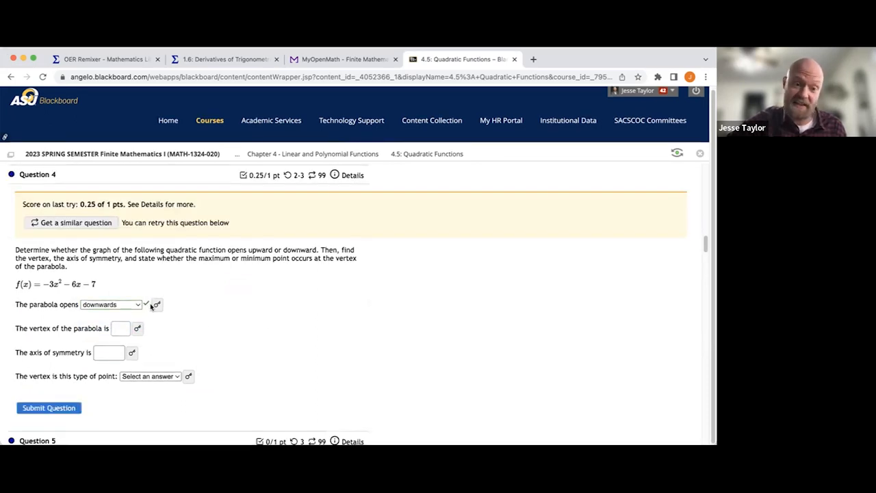
mouse_move(356, 322)
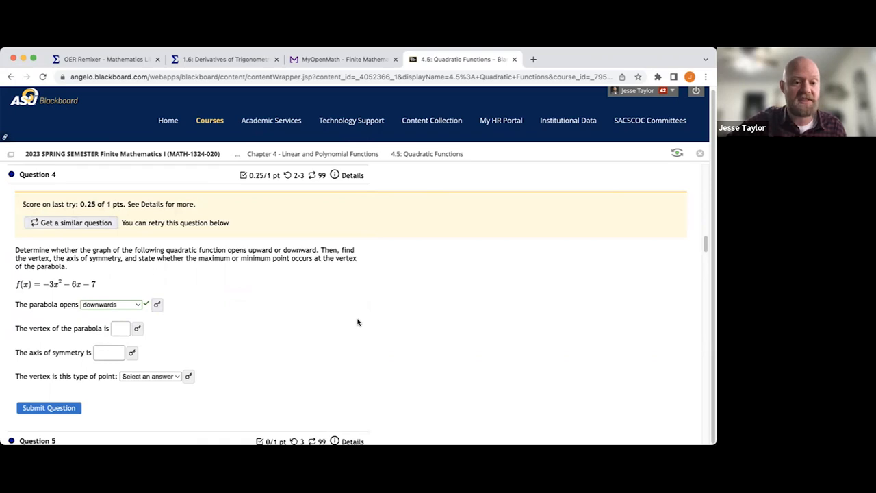
scroll("down", 3)
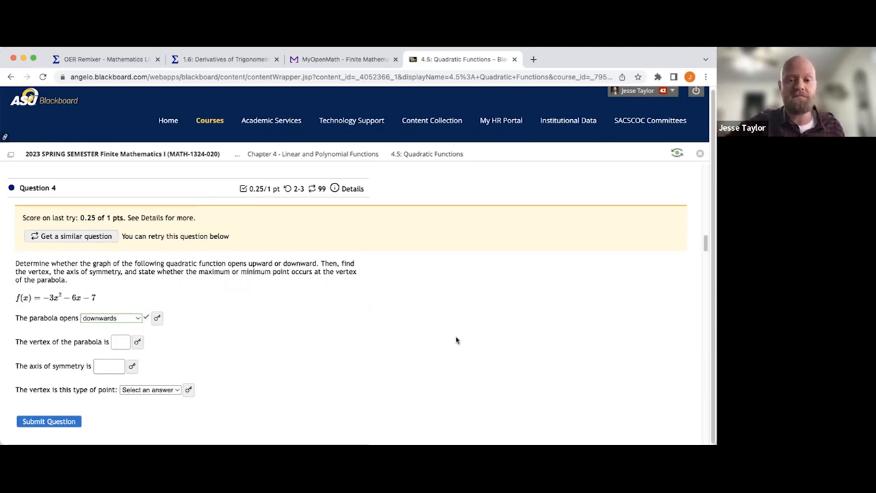
mouse_move(386, 350)
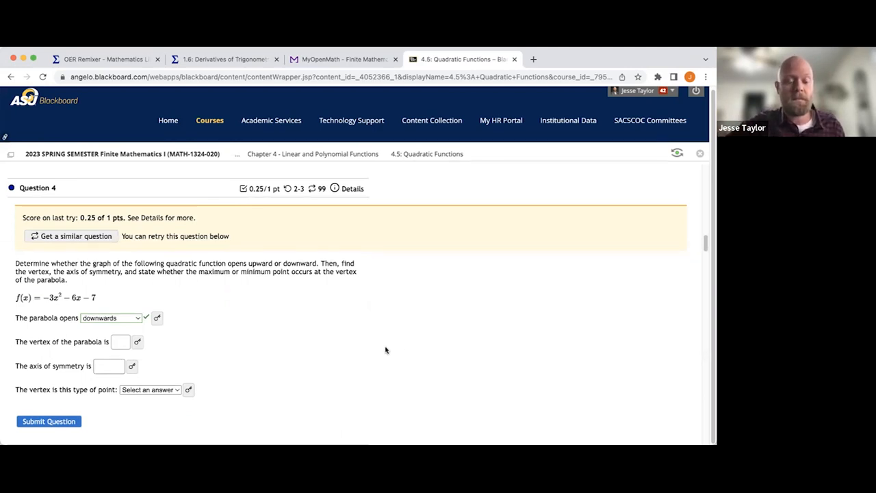
scroll("down", 3)
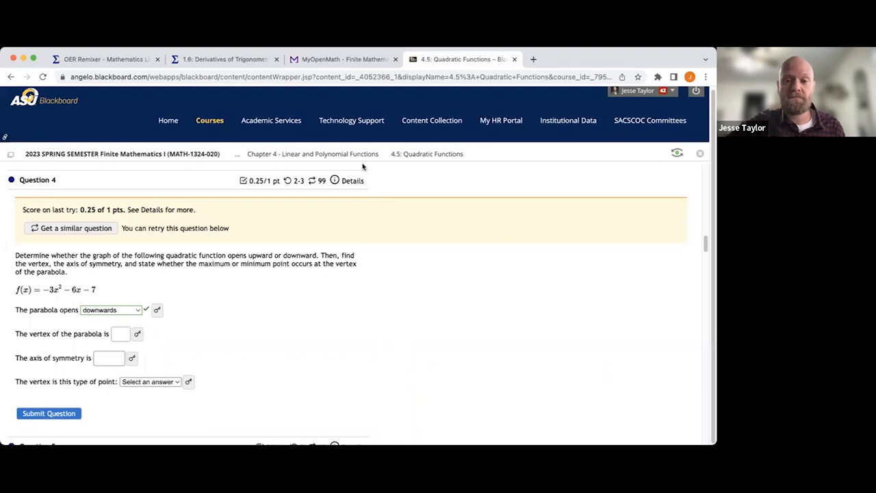